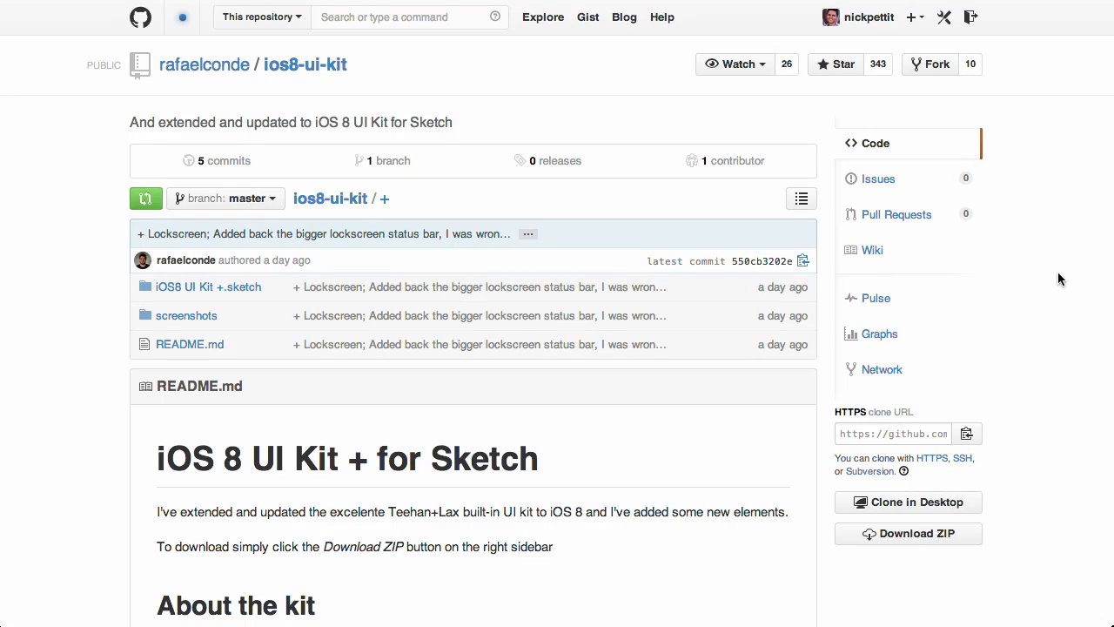
pyautogui.moveTo(63, 494)
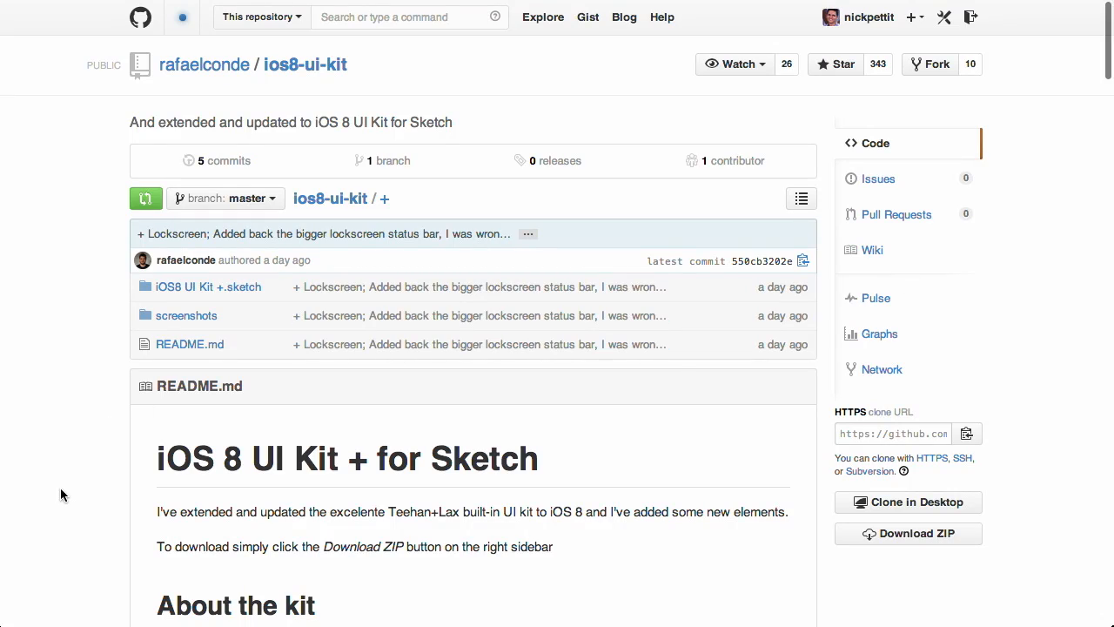
pyautogui.moveTo(397, 406)
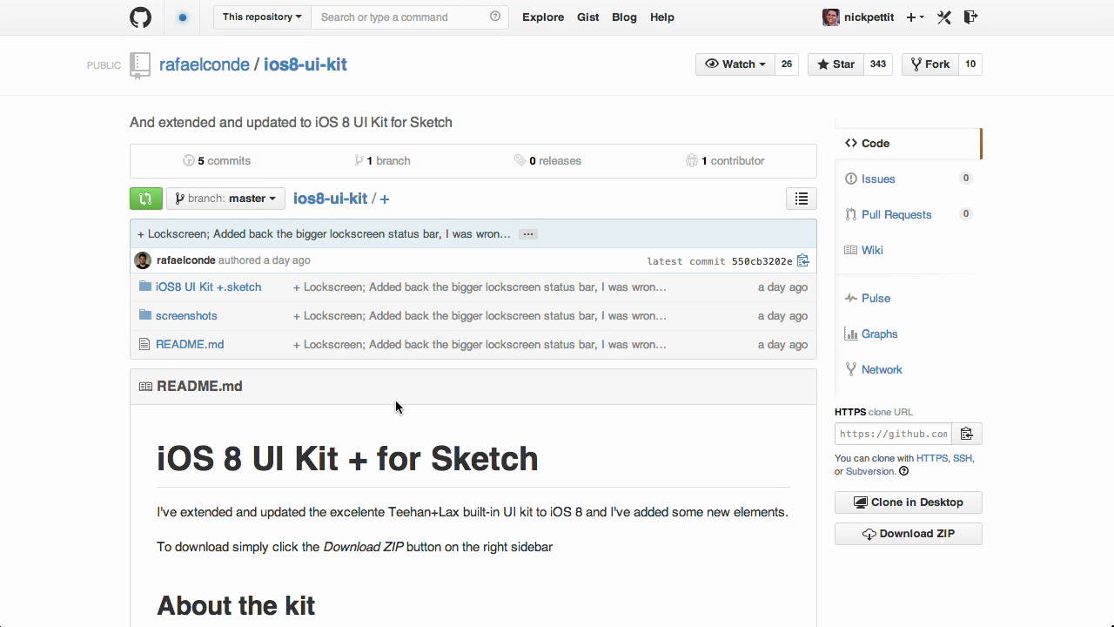
# Scroll the ios8-ui-kit README down to 'About the kit' and its Compass screenshot
pyautogui.scroll(-3)
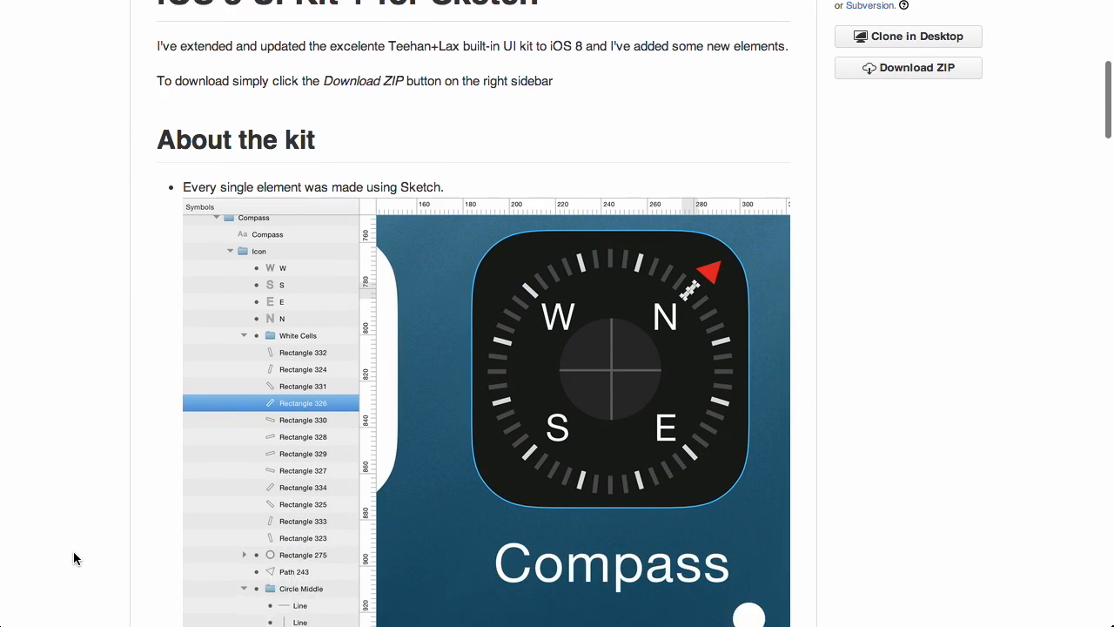
pyautogui.scroll(-3)
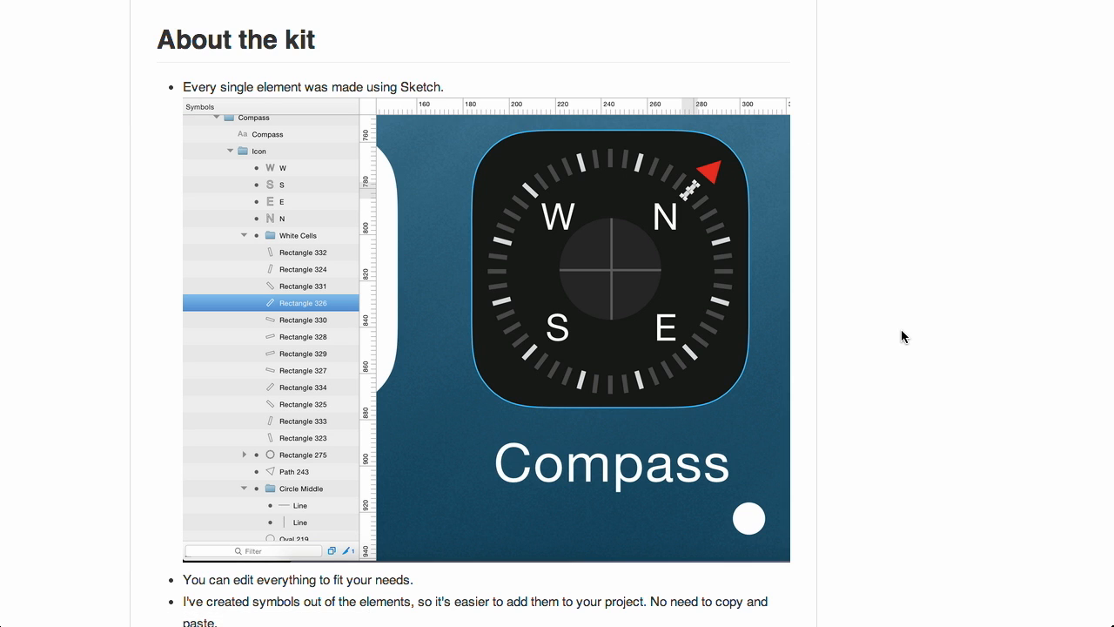
pyautogui.moveTo(612, 312)
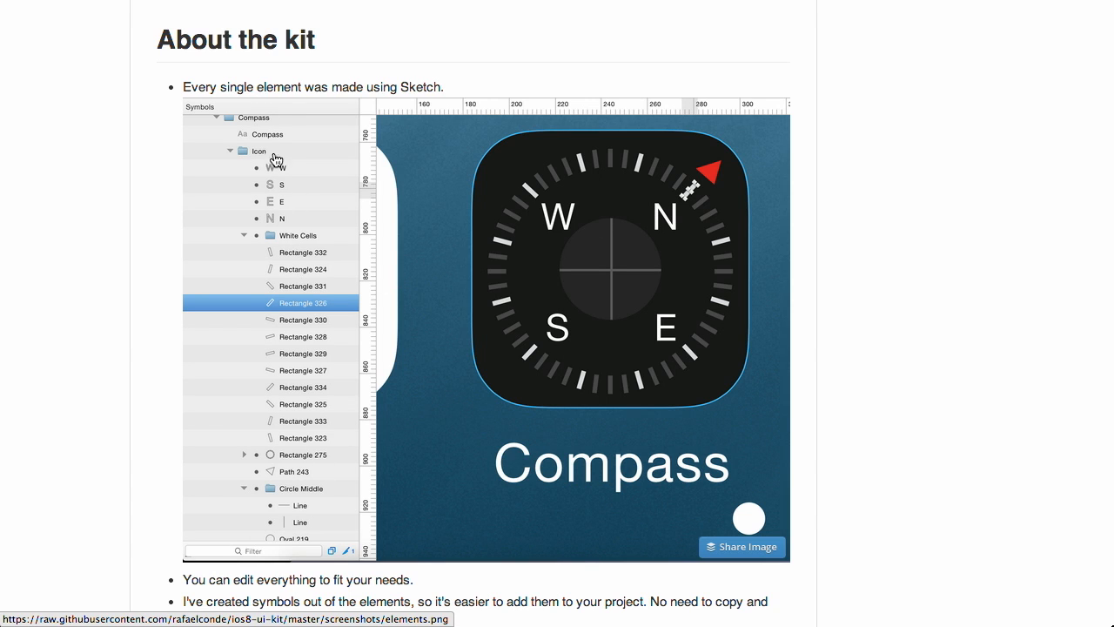
pyautogui.moveTo(288, 276)
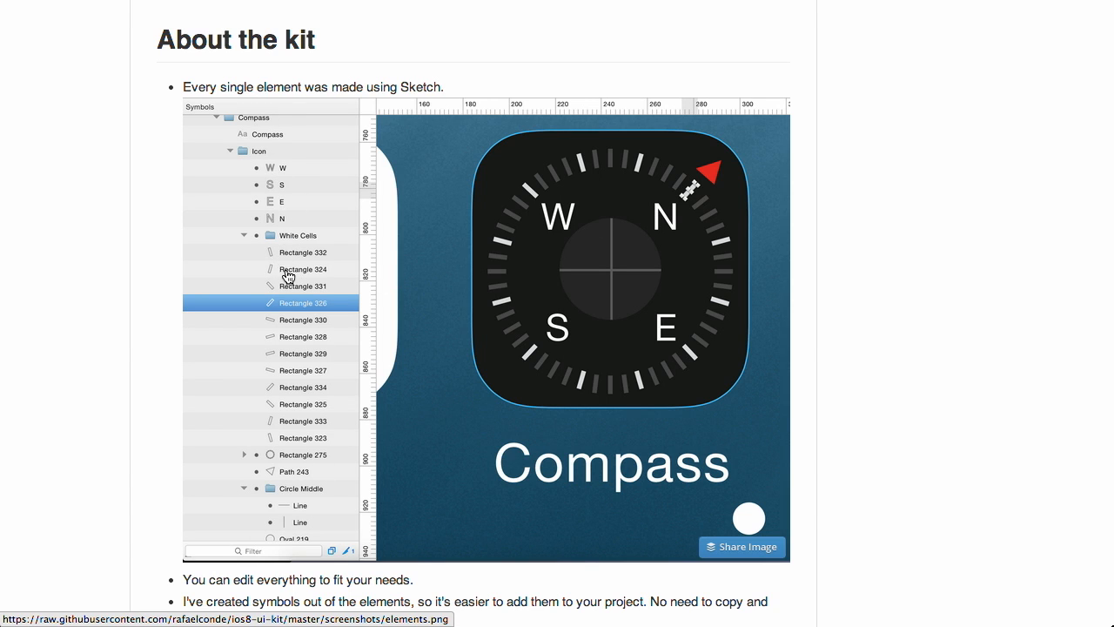
pyautogui.moveTo(338, 488)
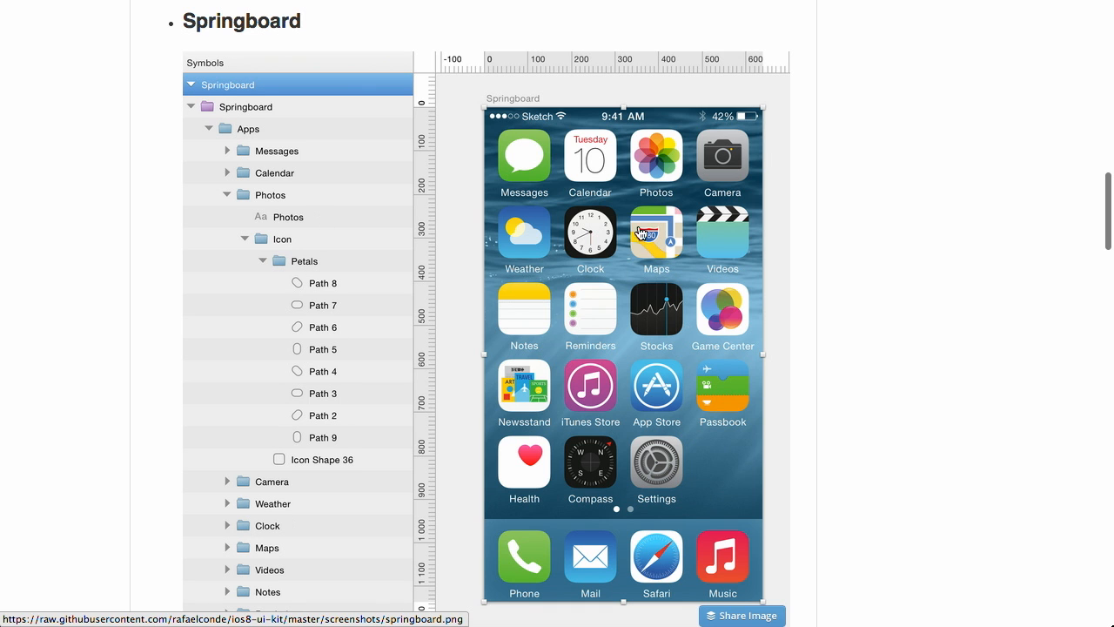
pyautogui.moveTo(858, 462)
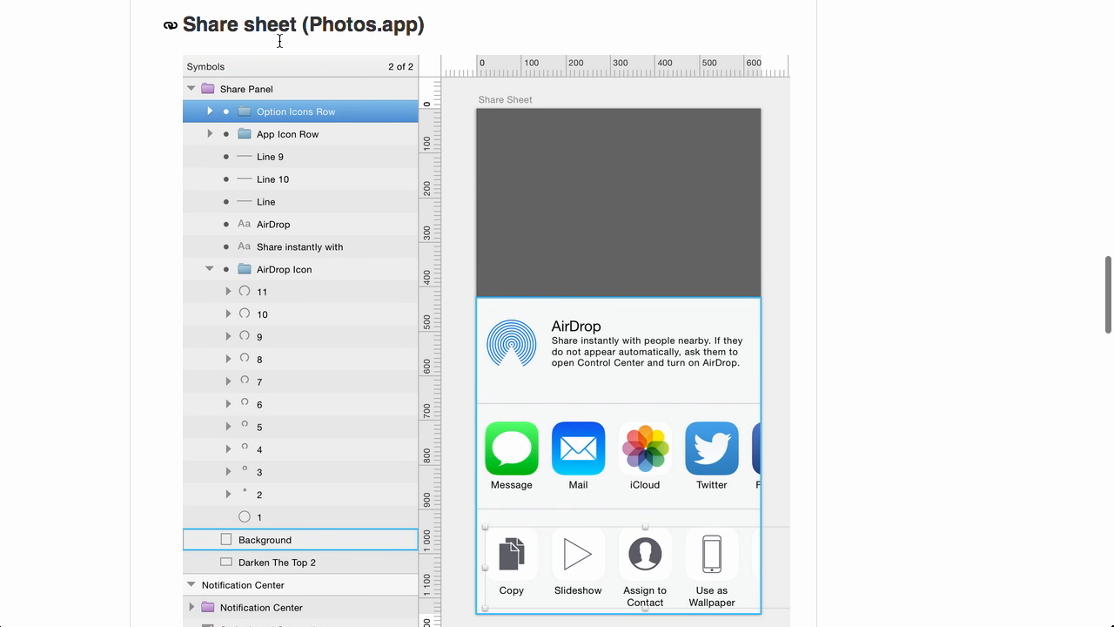
pyautogui.moveTo(612, 388)
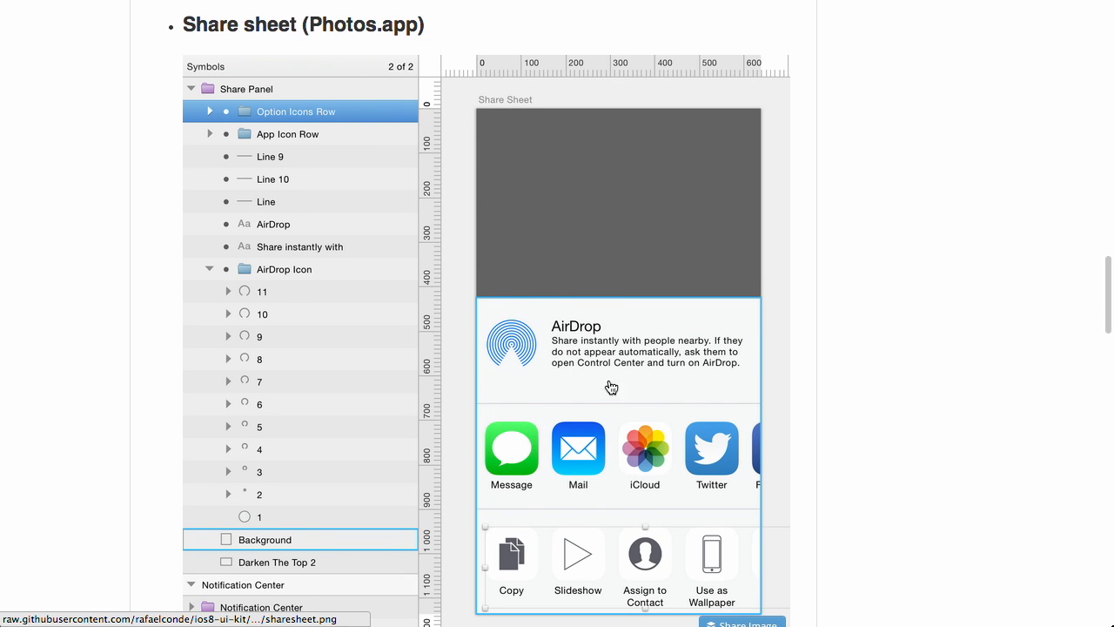
pyautogui.moveTo(662, 541)
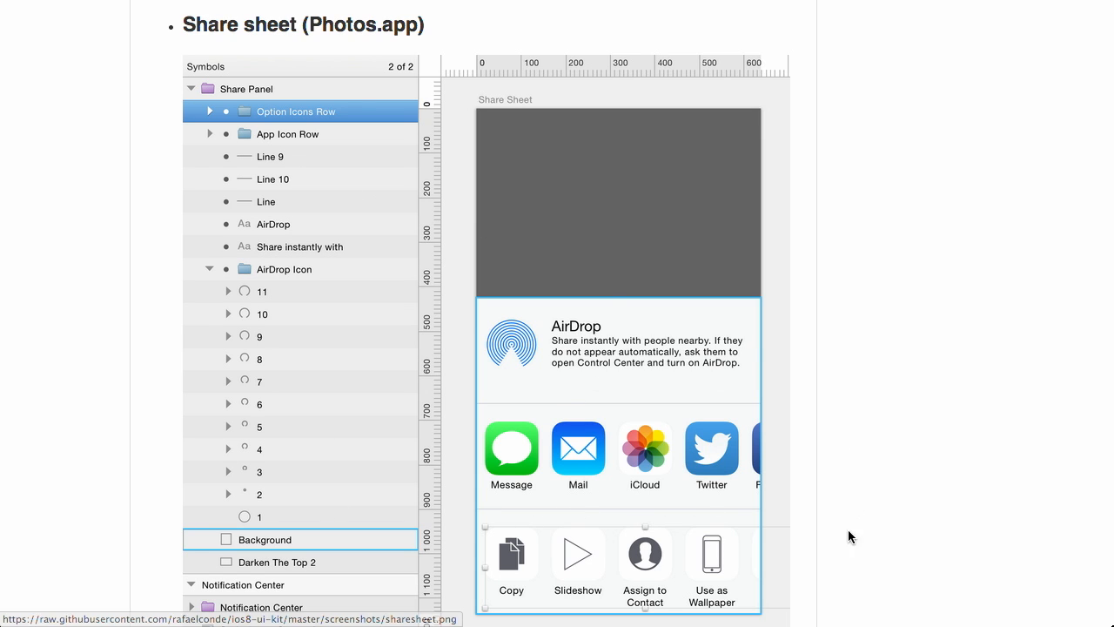
# Scroll past the Springboard screenshot to the Share sheet (Photos.app) example
pyautogui.scroll(-3)
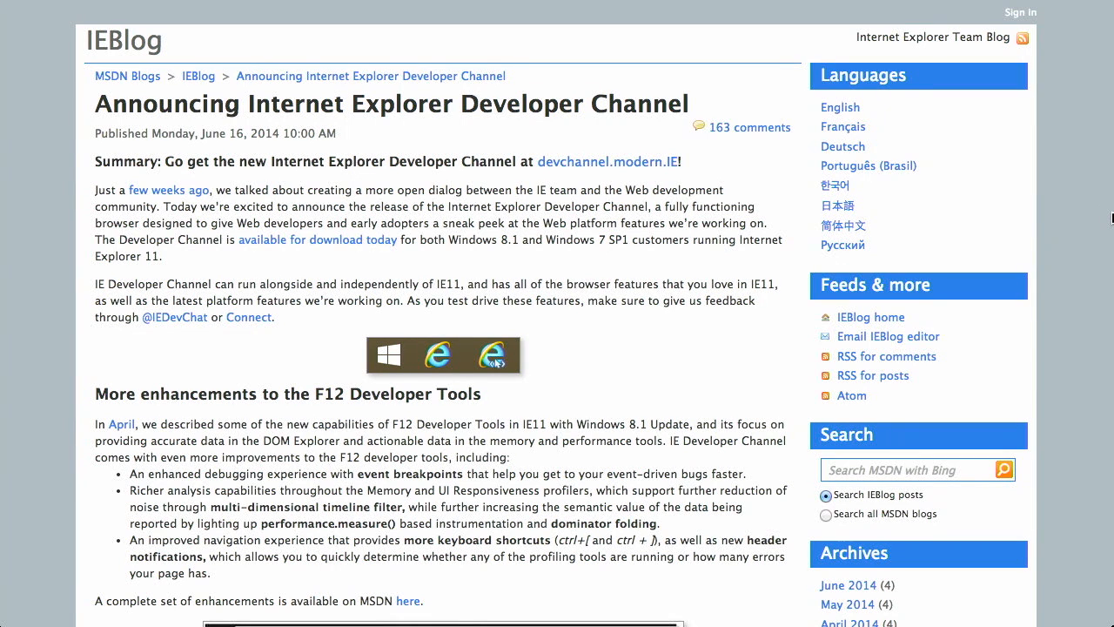
# Scroll the IE Developer Channel post to the F12 tools' UI Responsiveness screenshot
pyautogui.scroll(-3)
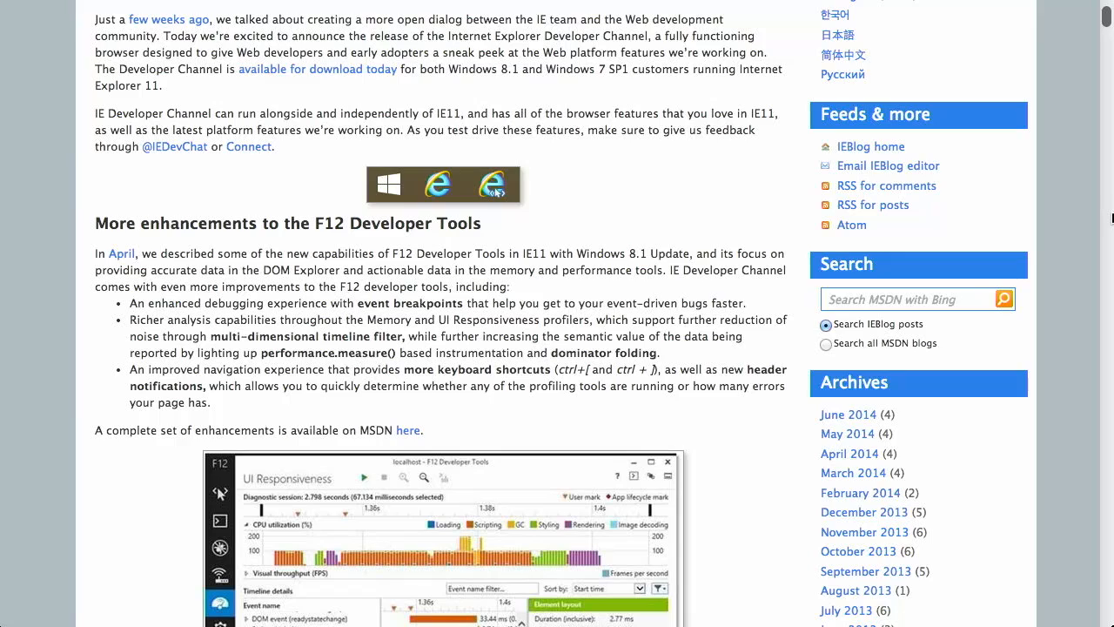
pyautogui.scroll(-3)
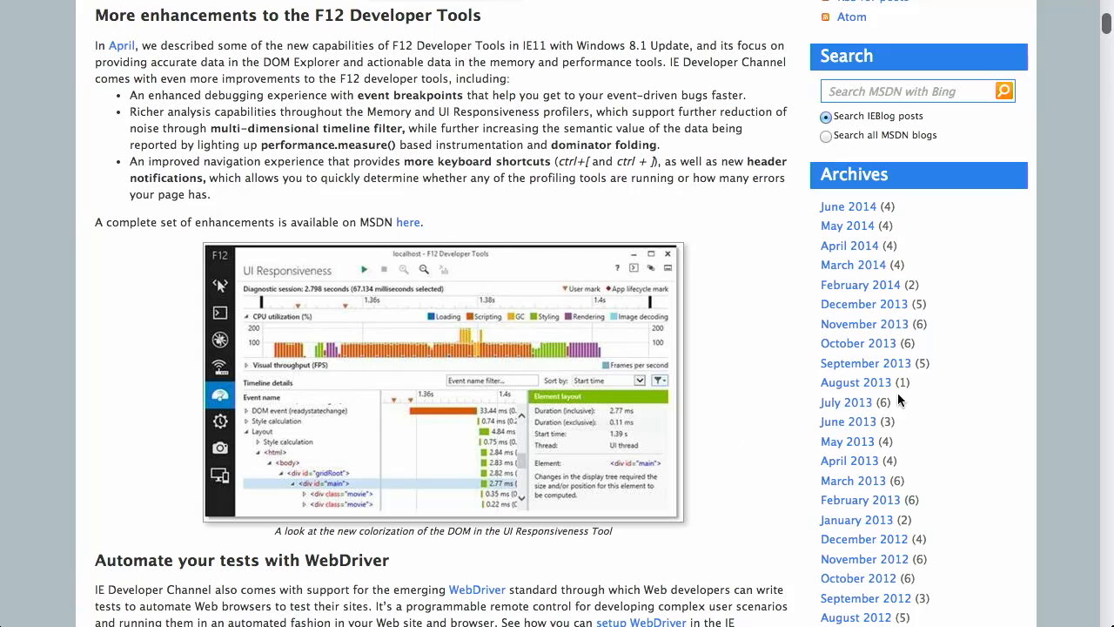
pyautogui.moveTo(363, 548)
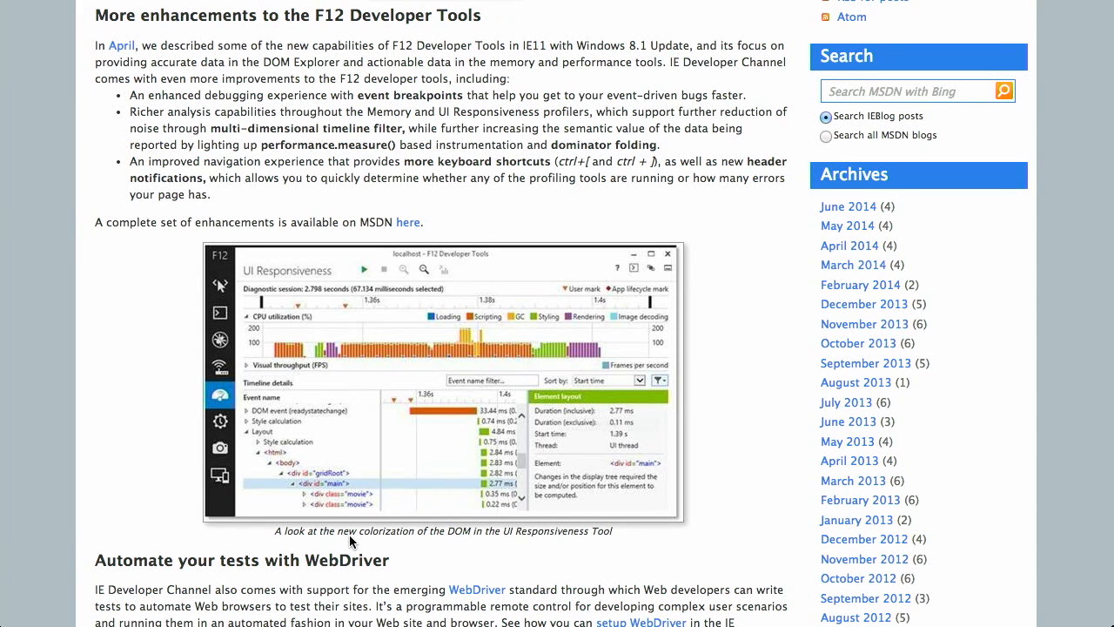
pyautogui.moveTo(426, 438)
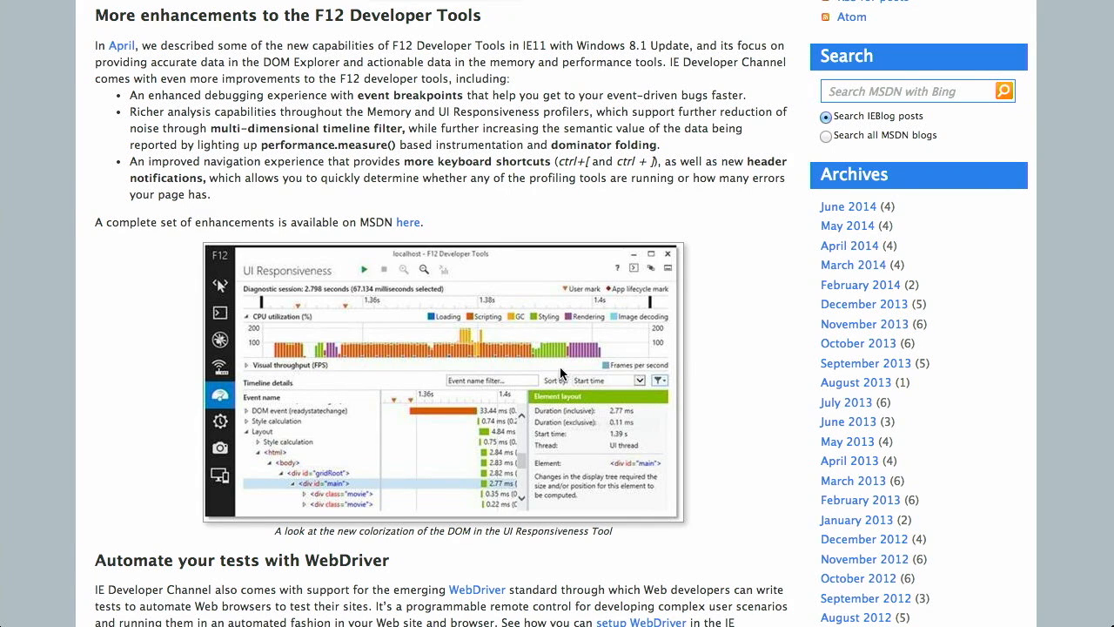
pyautogui.moveTo(719, 410)
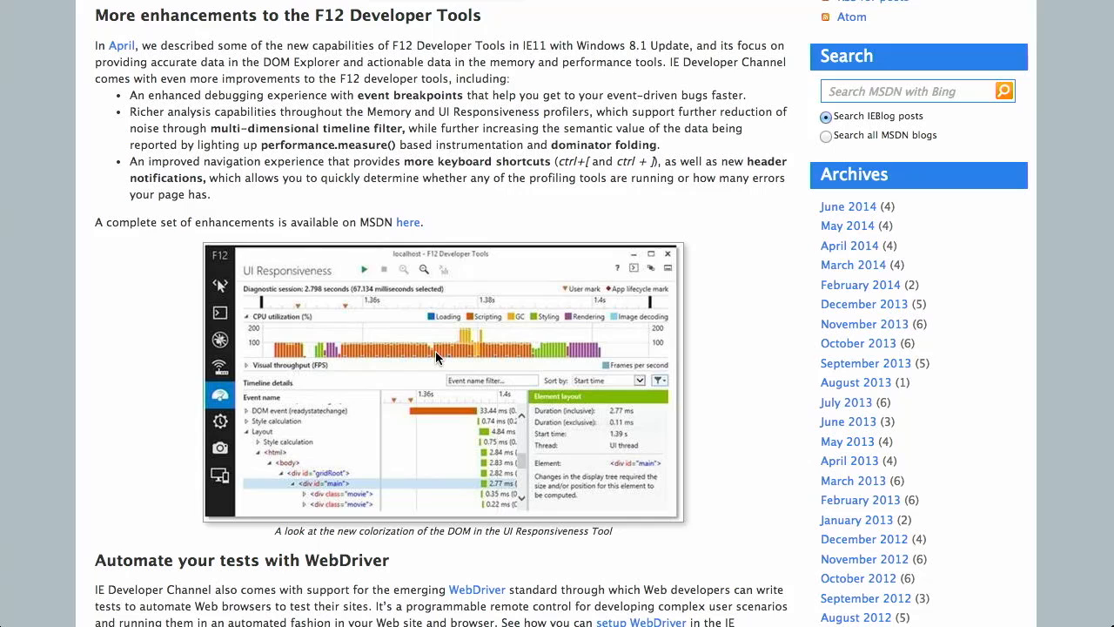
pyautogui.moveTo(404, 350)
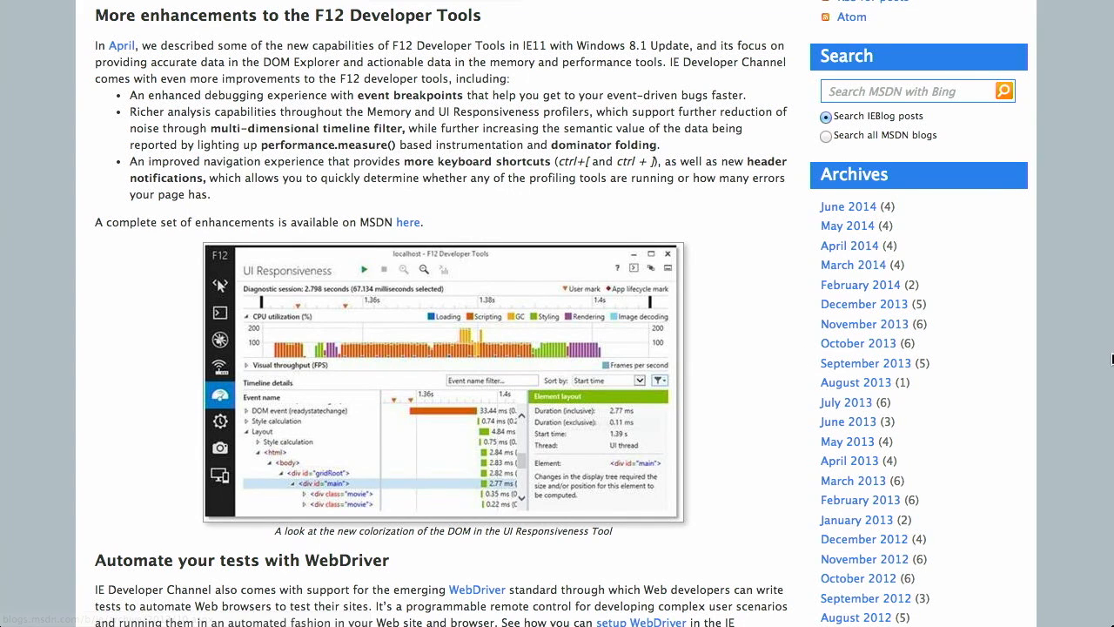
# Scroll past the WebDriver and Xbox controller Web gaming sections of the post
pyautogui.scroll(-3)
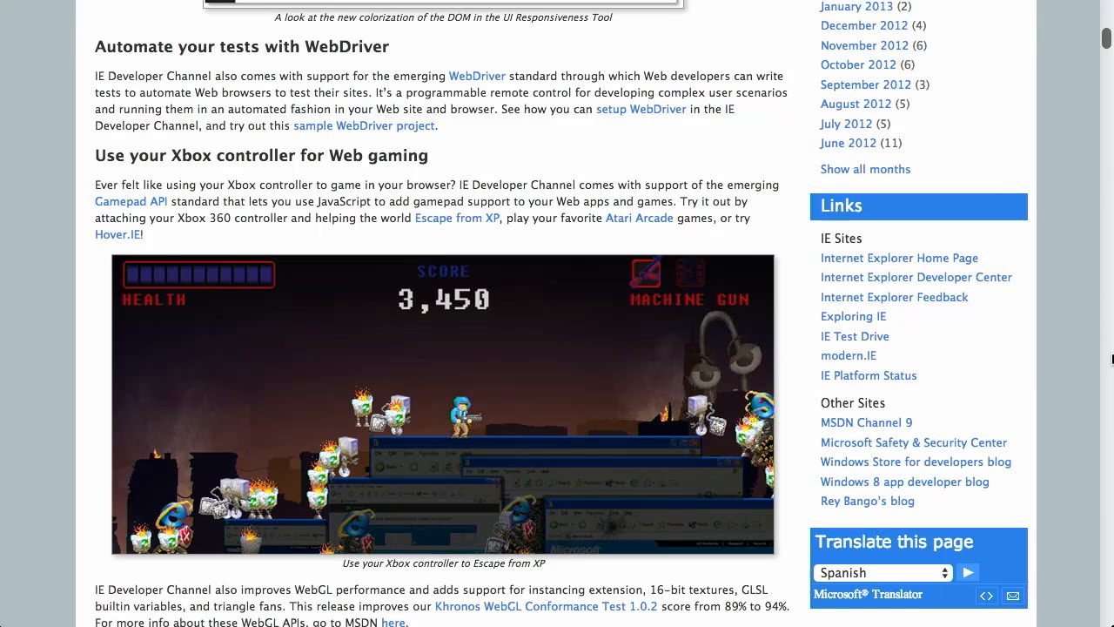
pyautogui.scroll(-3)
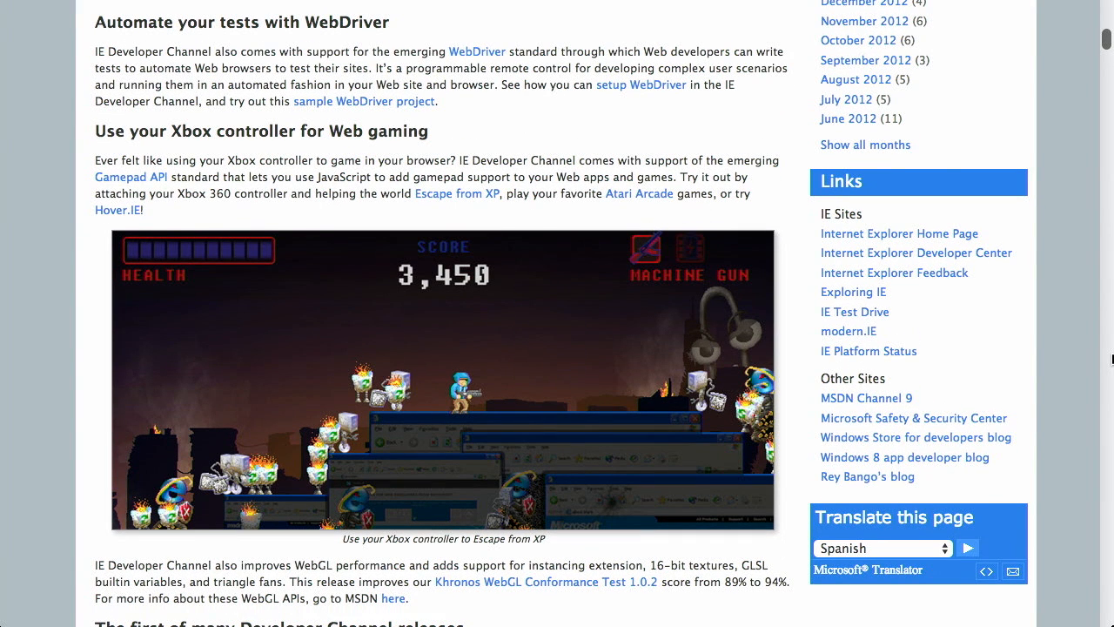
pyautogui.moveTo(364, 101)
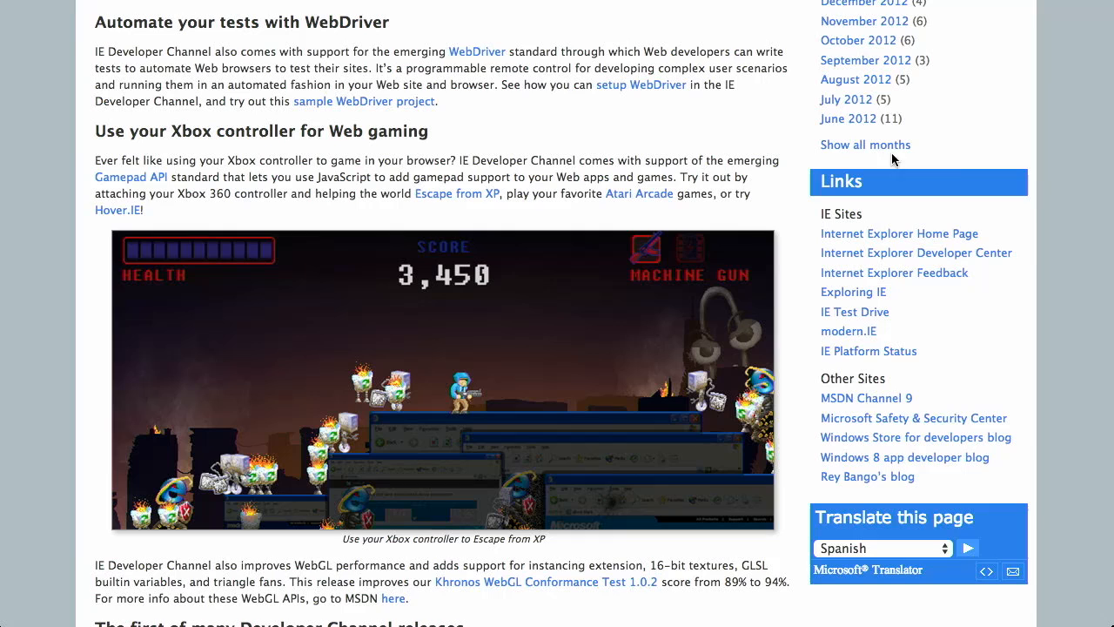
pyautogui.moveTo(1110, 198)
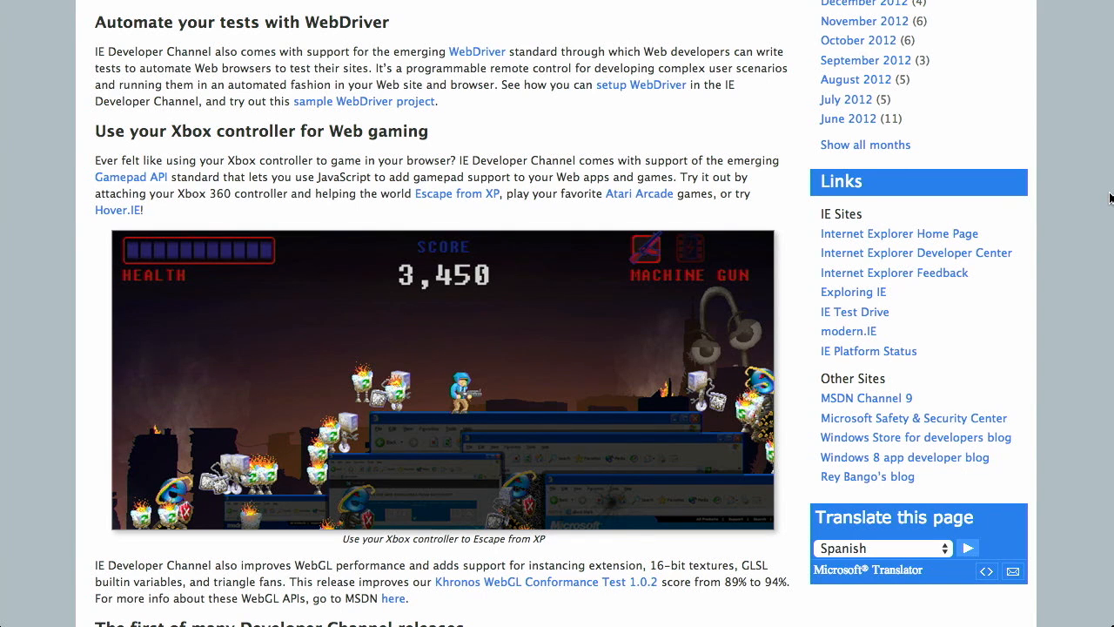
pyautogui.scroll(-3)
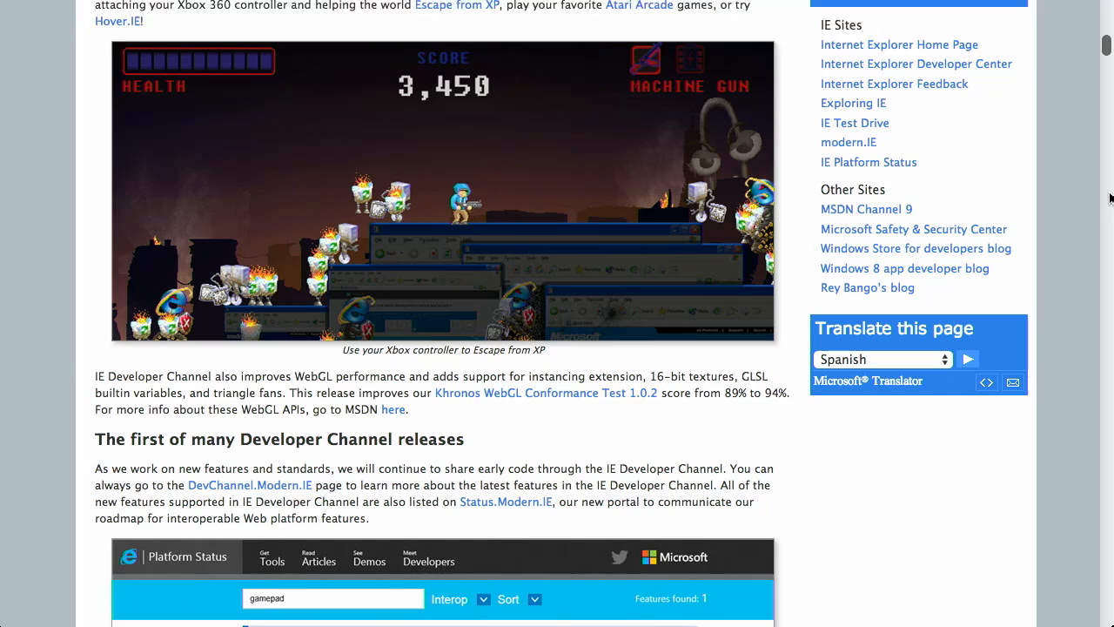
pyautogui.scroll(-3)
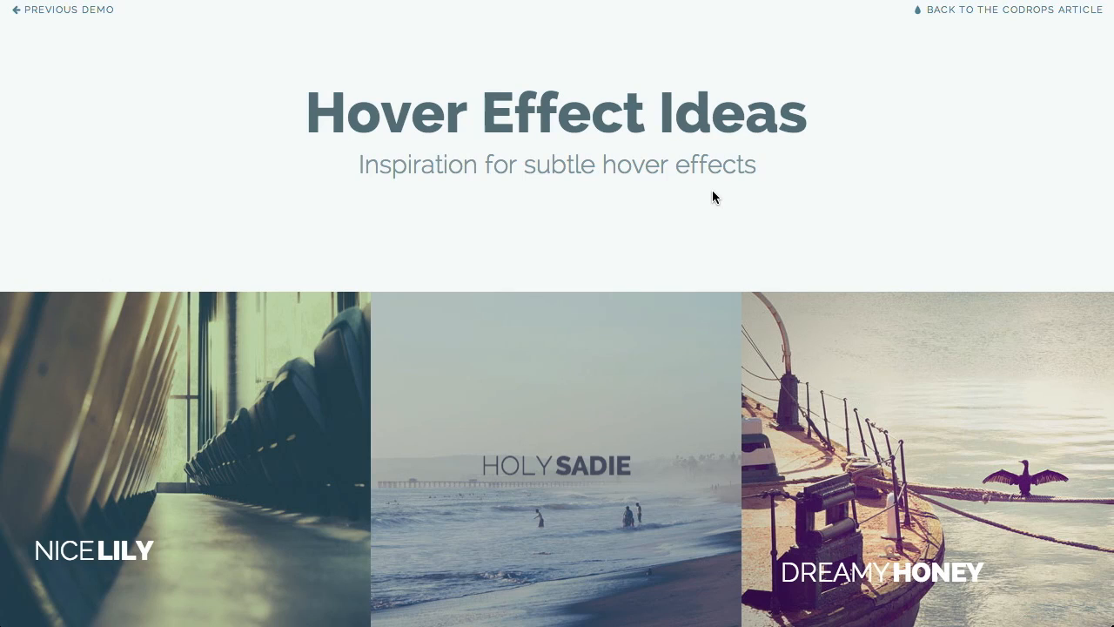
pyautogui.moveTo(867, 166)
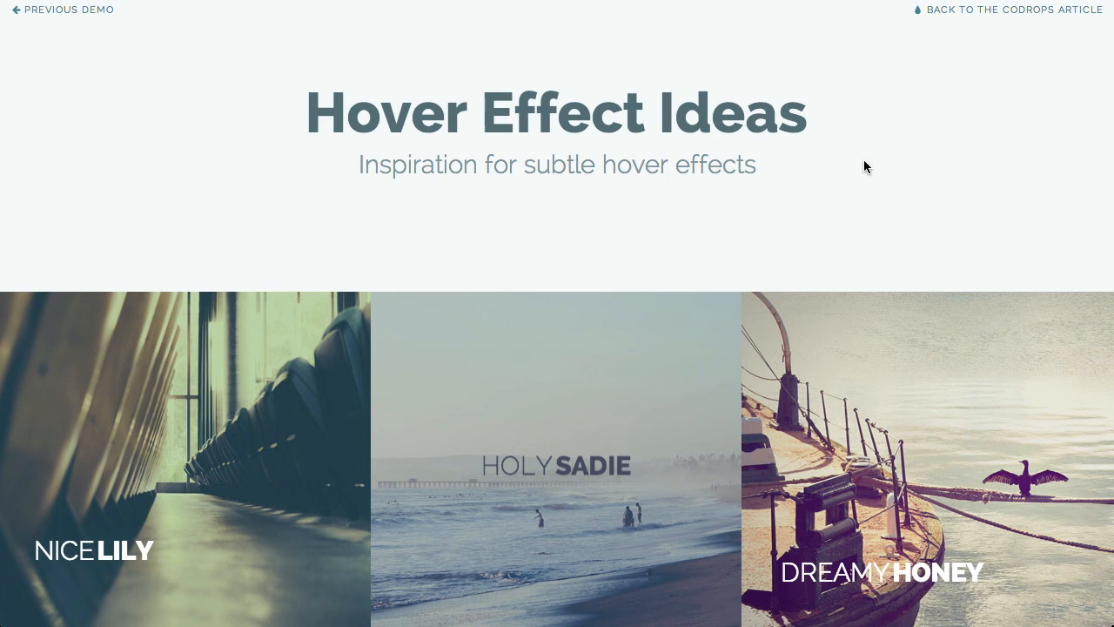
pyautogui.moveTo(889, 183)
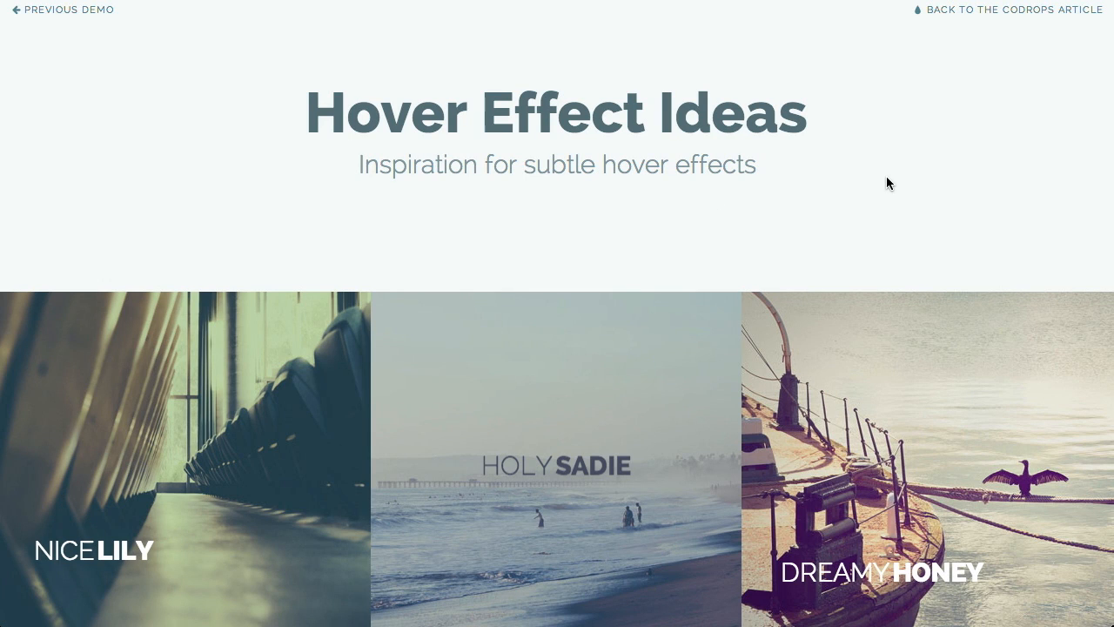
# Scroll the hover-effect tile grid so Creative Zoe's hover caption shows
pyautogui.scroll(-3)
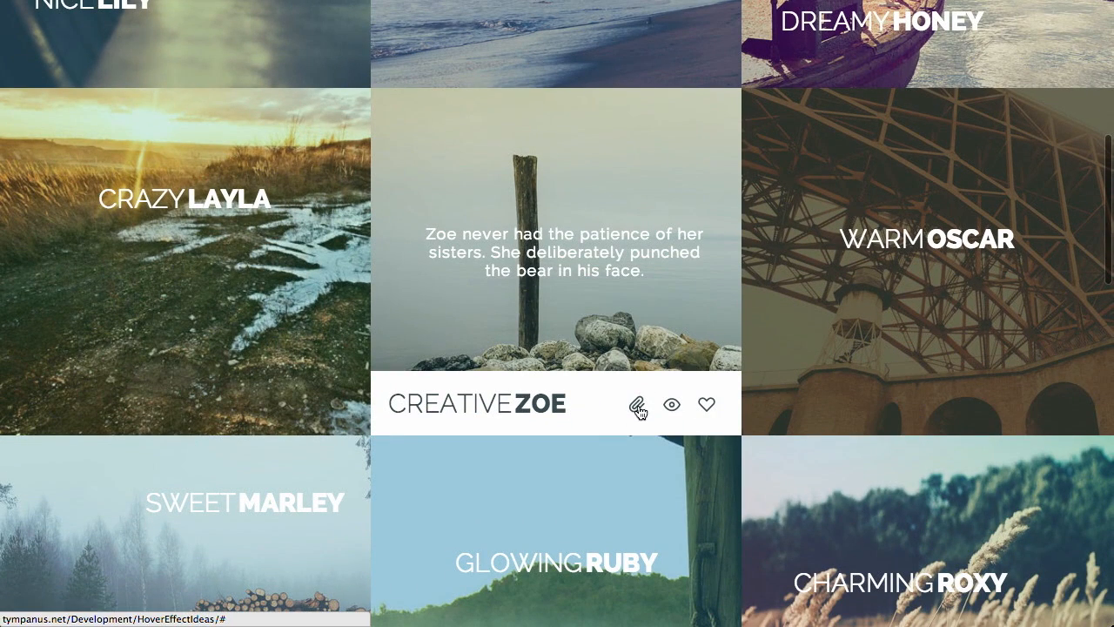
pyautogui.scroll(-3)
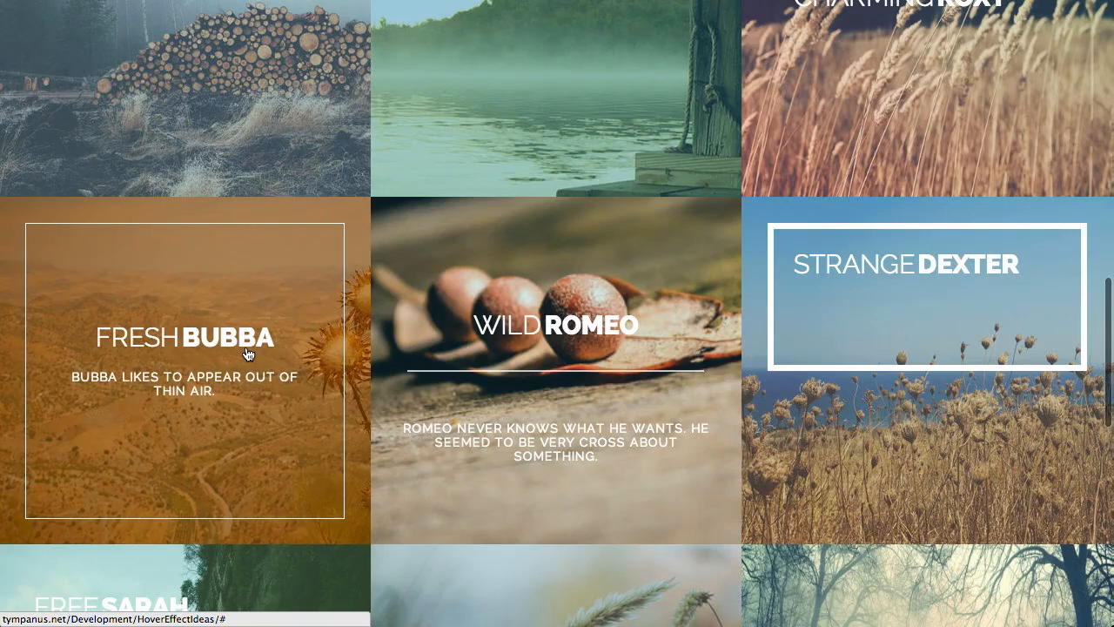
pyautogui.moveTo(508, 248)
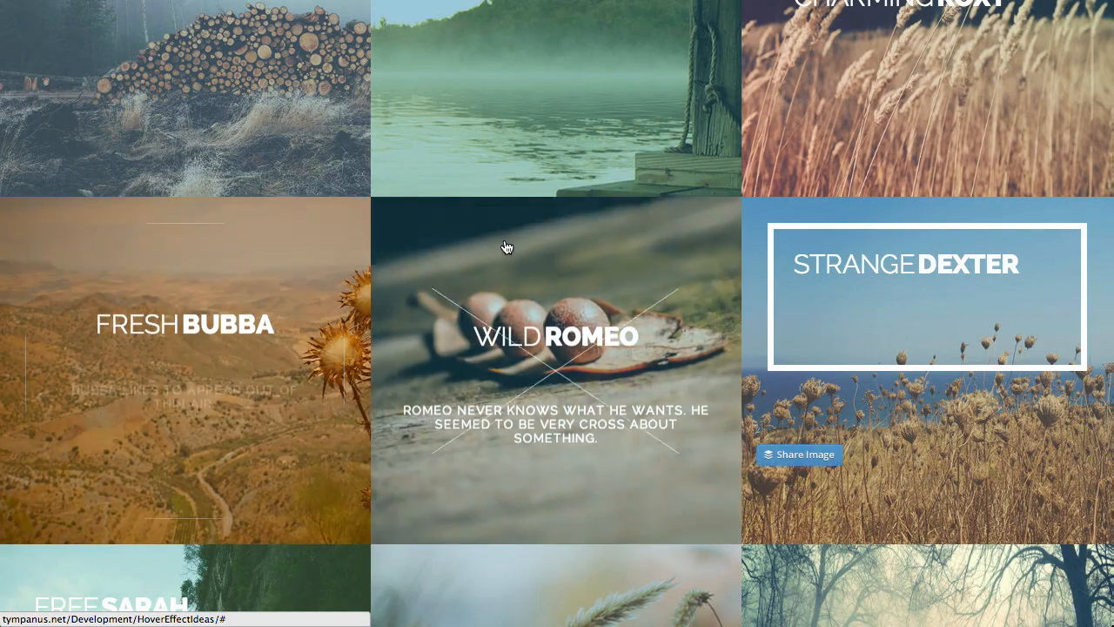
pyautogui.scroll(-3)
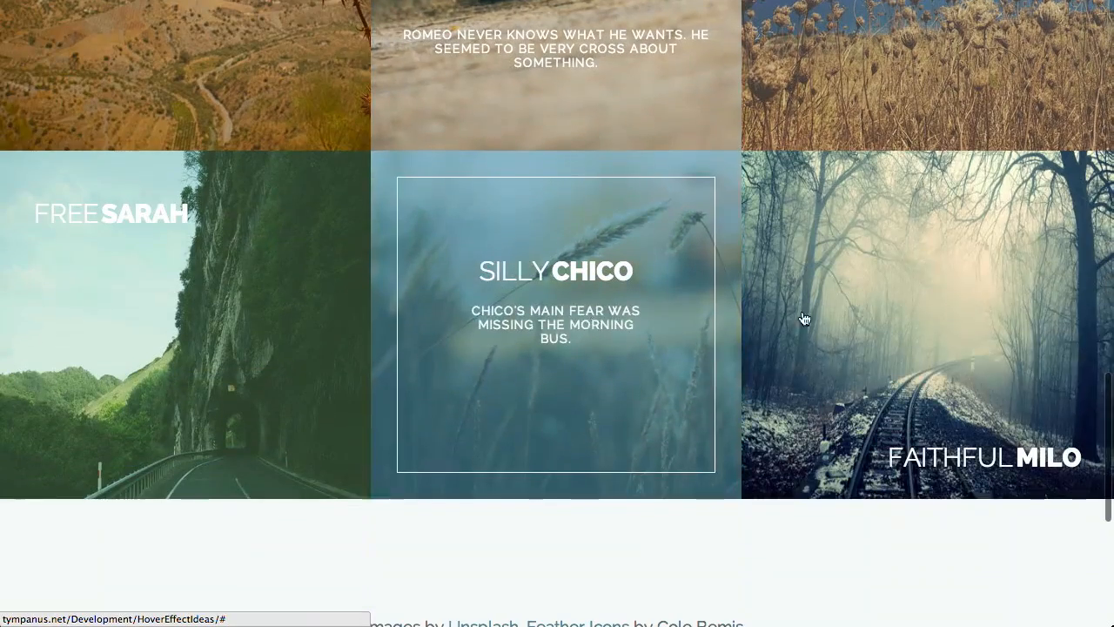
pyautogui.moveTo(207, 314)
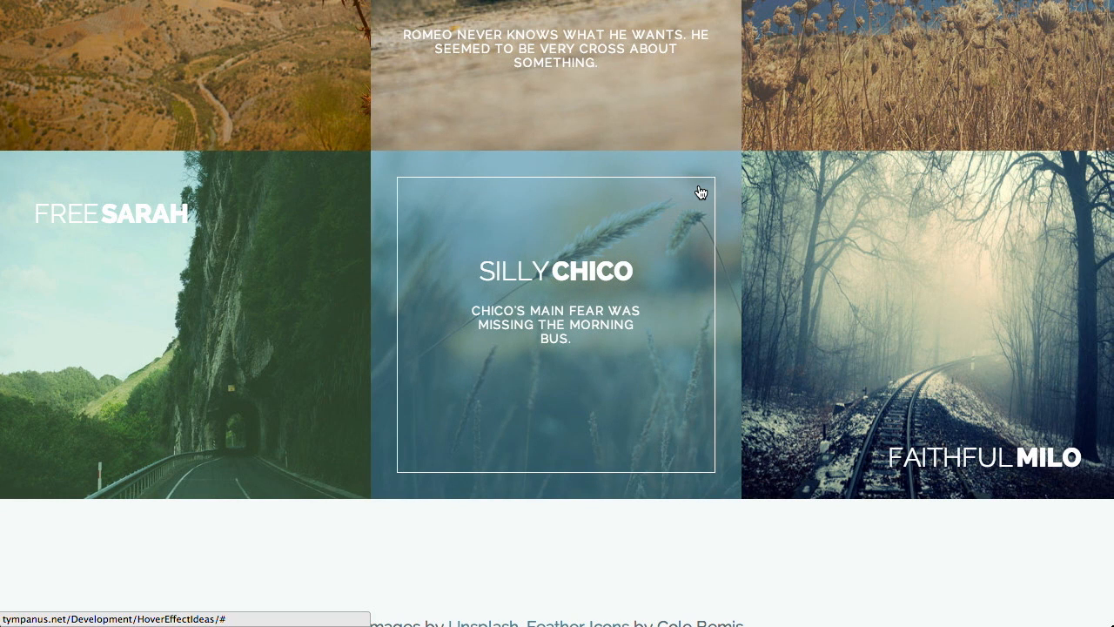
pyautogui.scroll(-3)
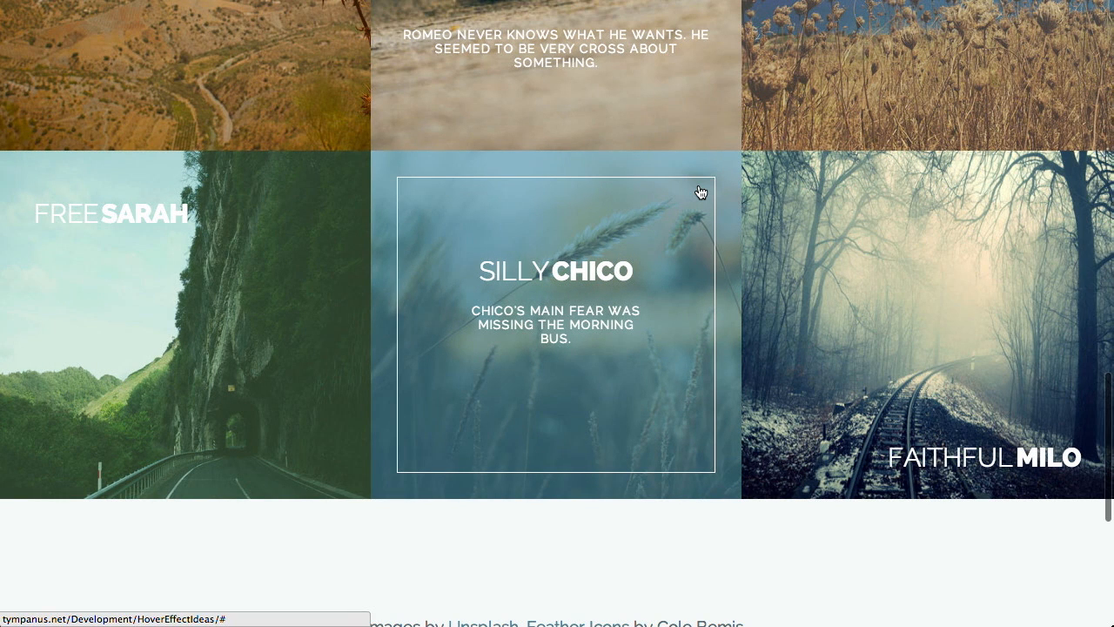
pyautogui.scroll(3)
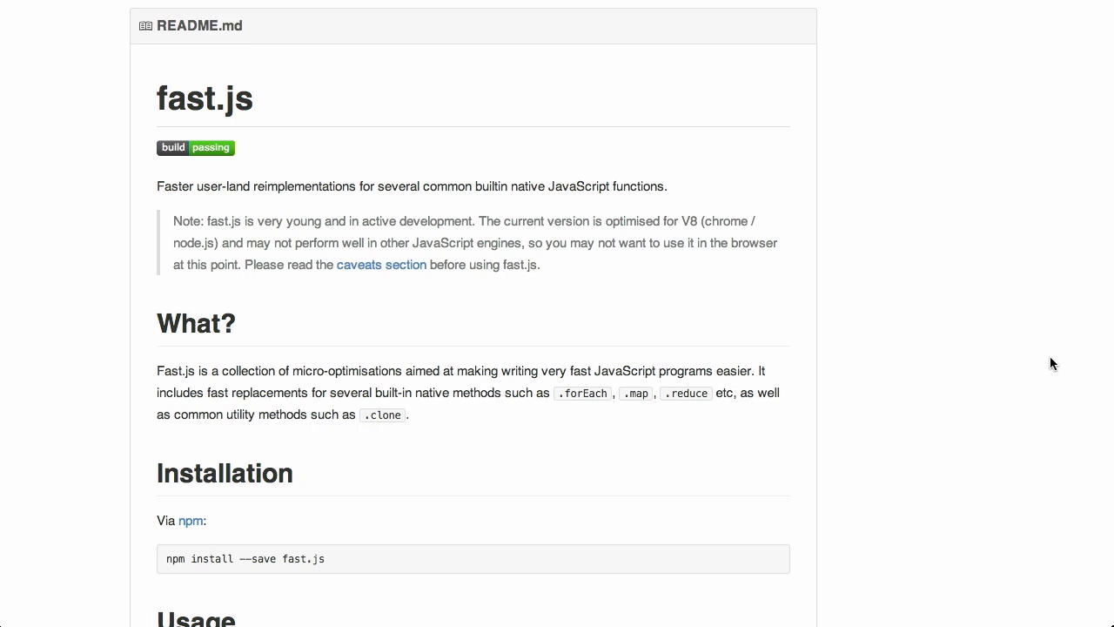
pyautogui.moveTo(155, 195)
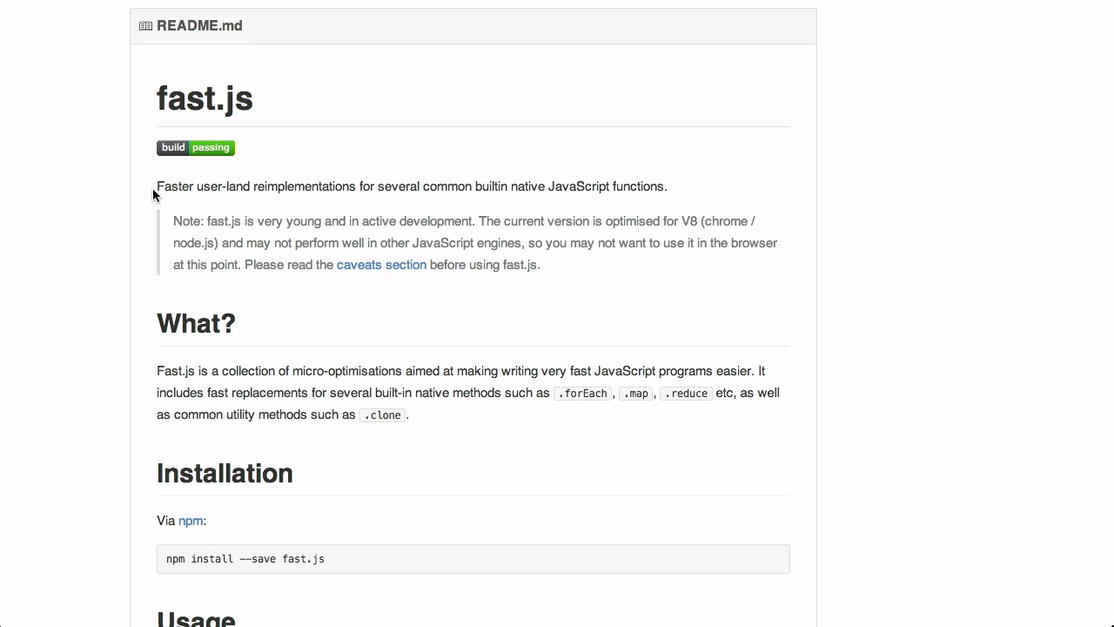
pyautogui.moveTo(1051, 336)
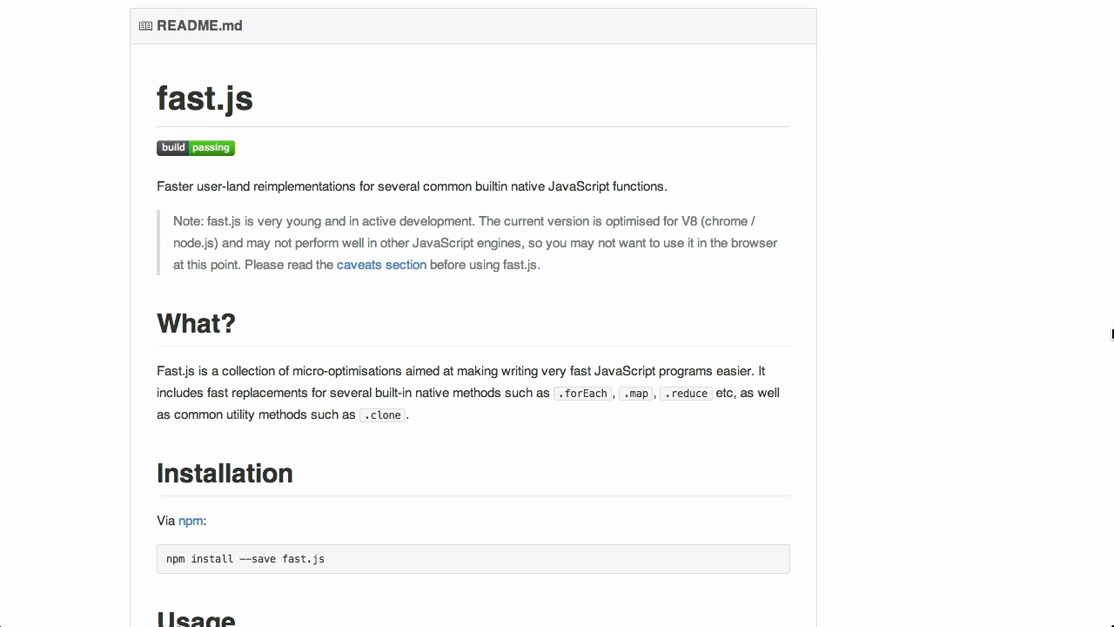
# Scroll the fast.js README past Installation, Usage and How? to Caveats
pyautogui.scroll(-3)
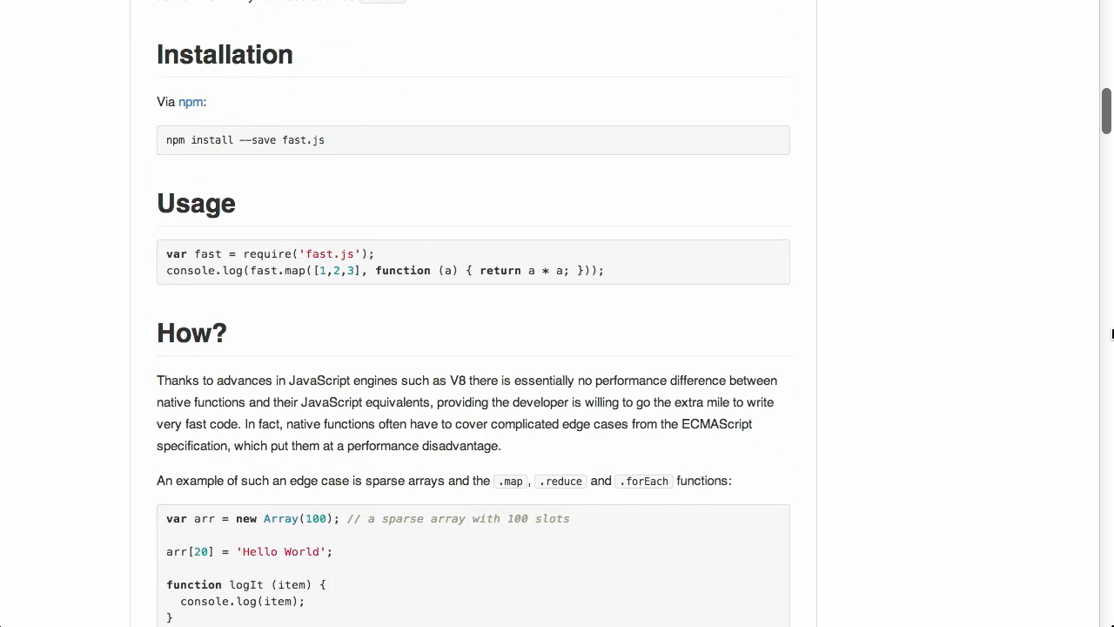
pyautogui.scroll(-3)
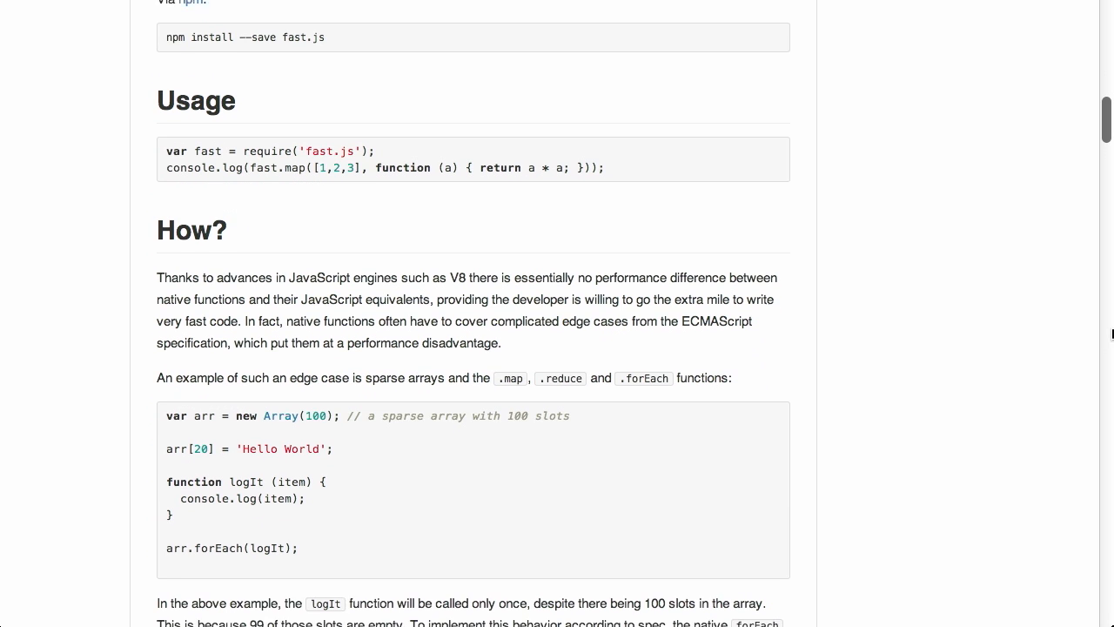
pyautogui.scroll(3)
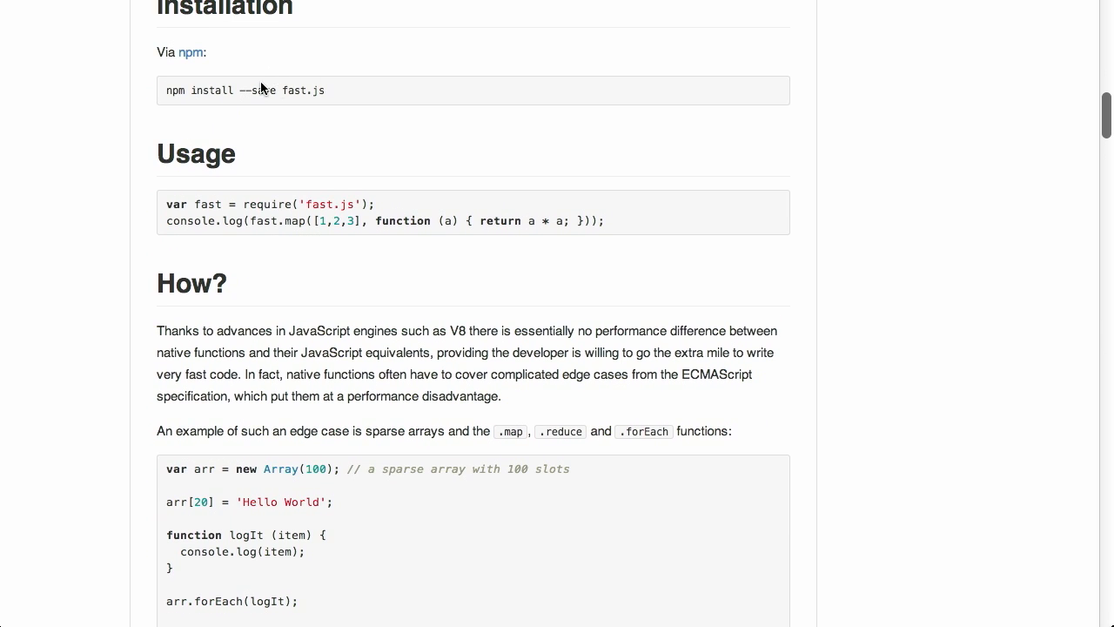
pyautogui.scroll(-3)
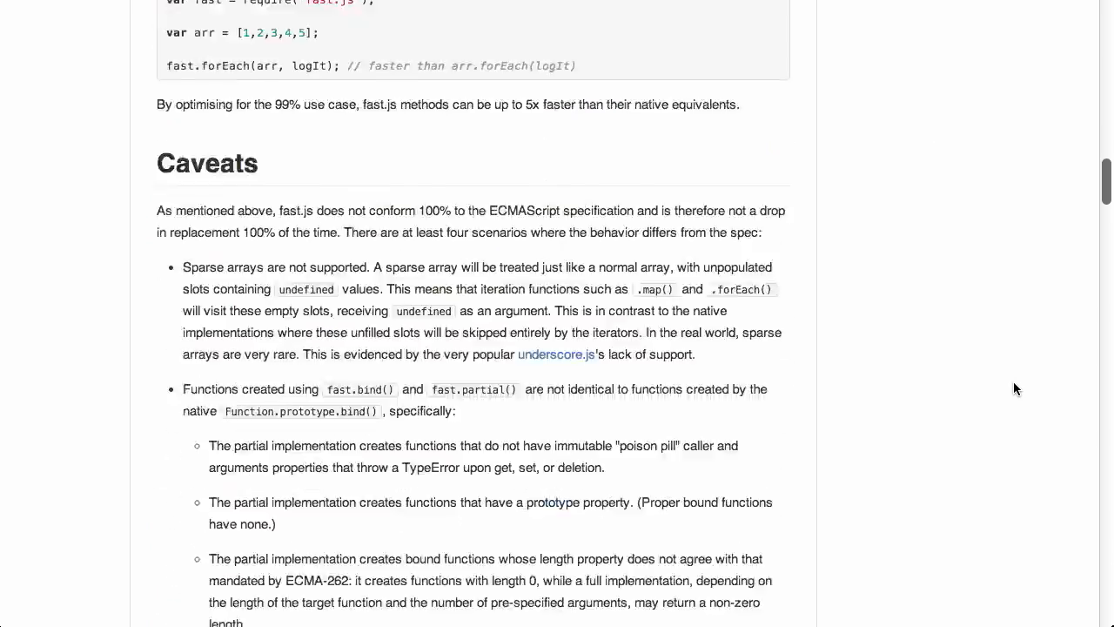
pyautogui.scroll(-3)
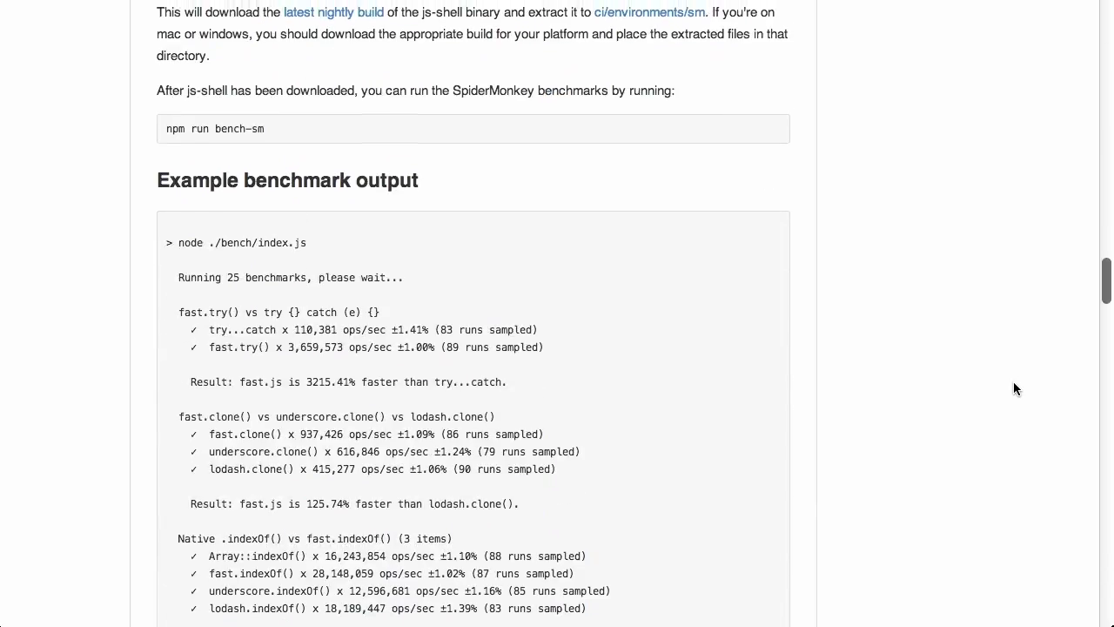
pyautogui.scroll(-3)
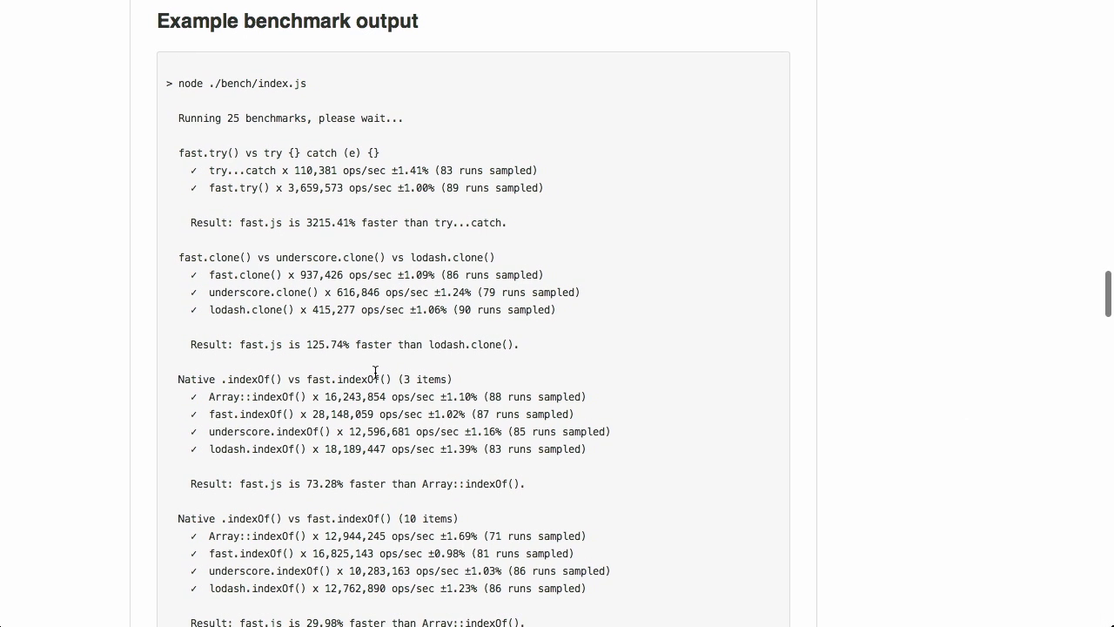
pyautogui.scroll(-3)
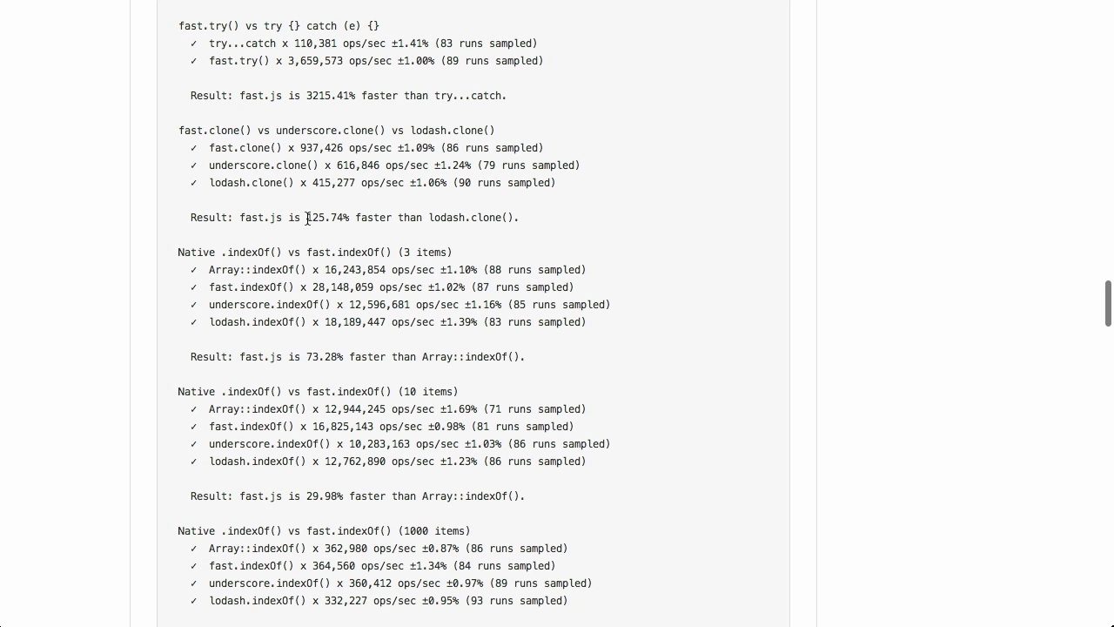
pyautogui.moveTo(946, 287)
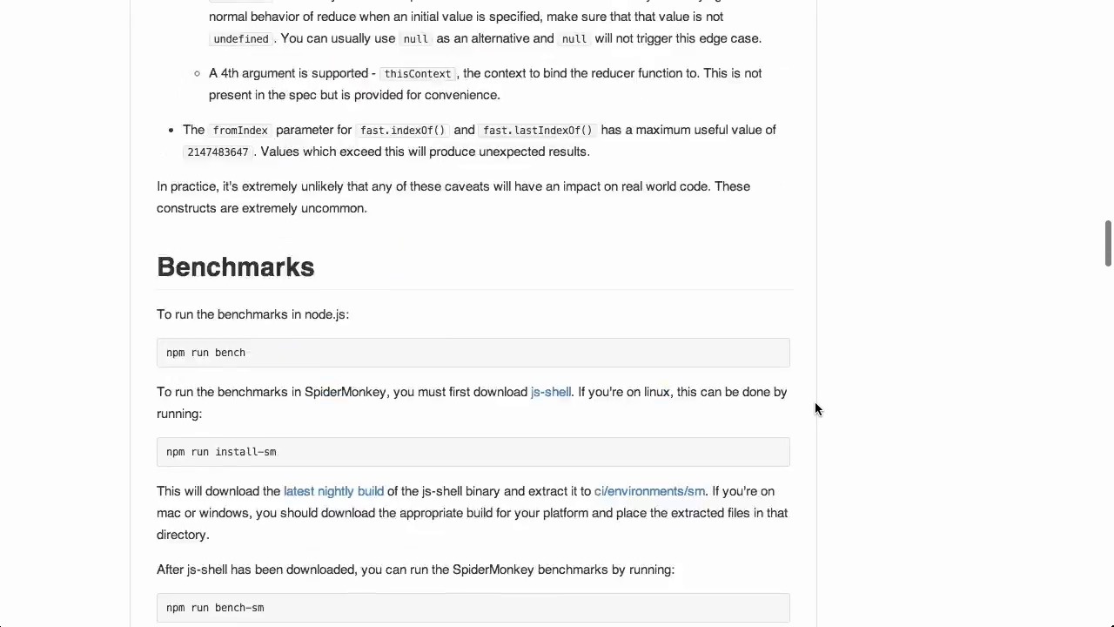
pyautogui.scroll(3)
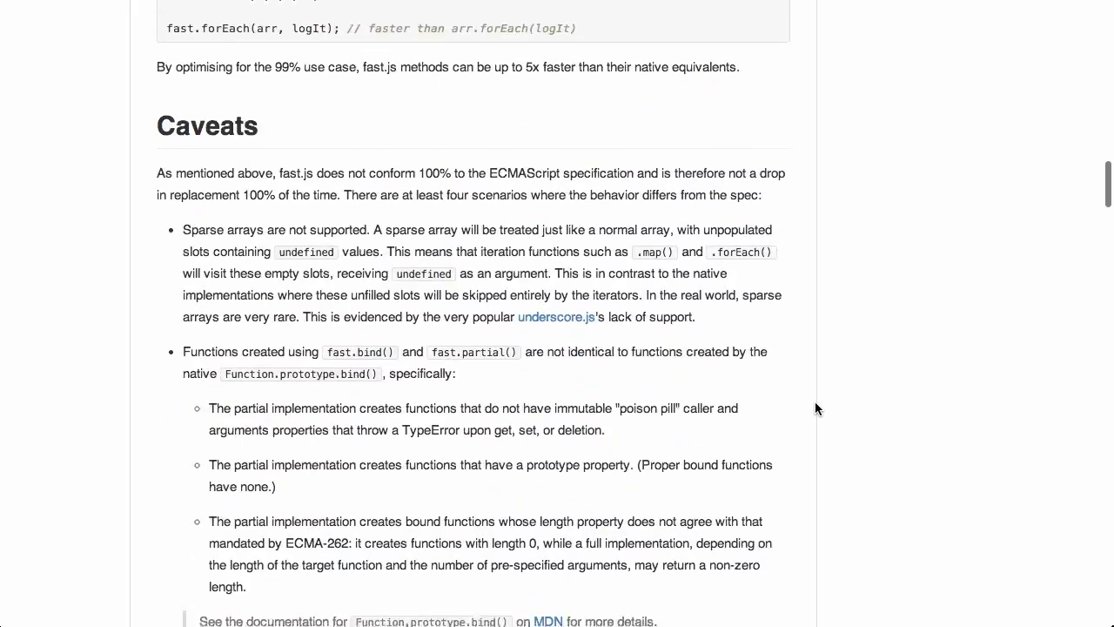
pyautogui.scroll(-3)
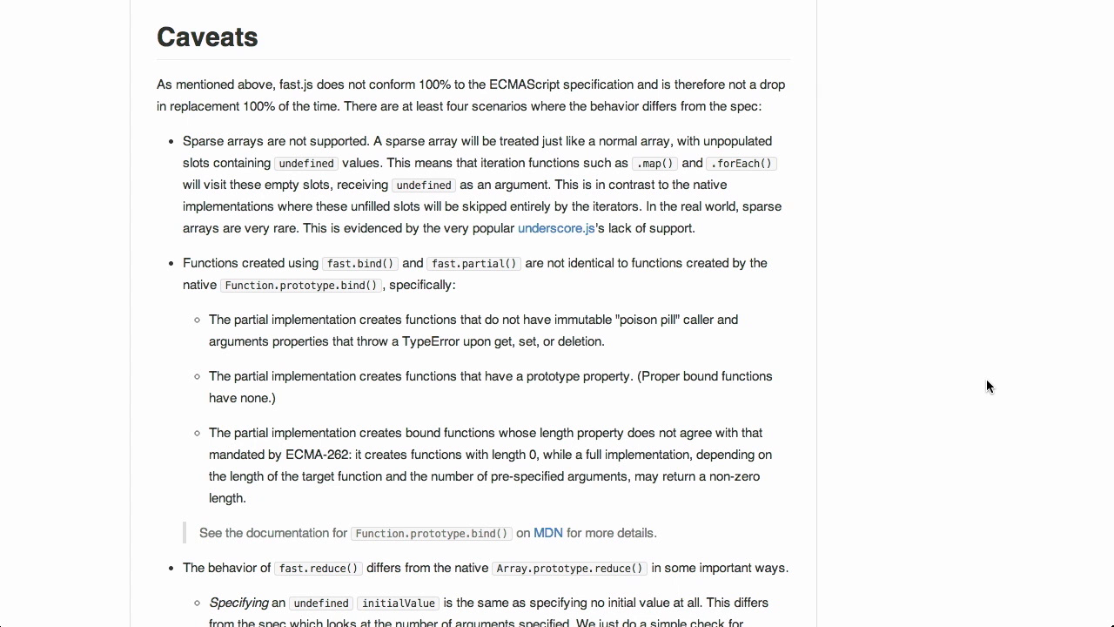
pyautogui.scroll(-3)
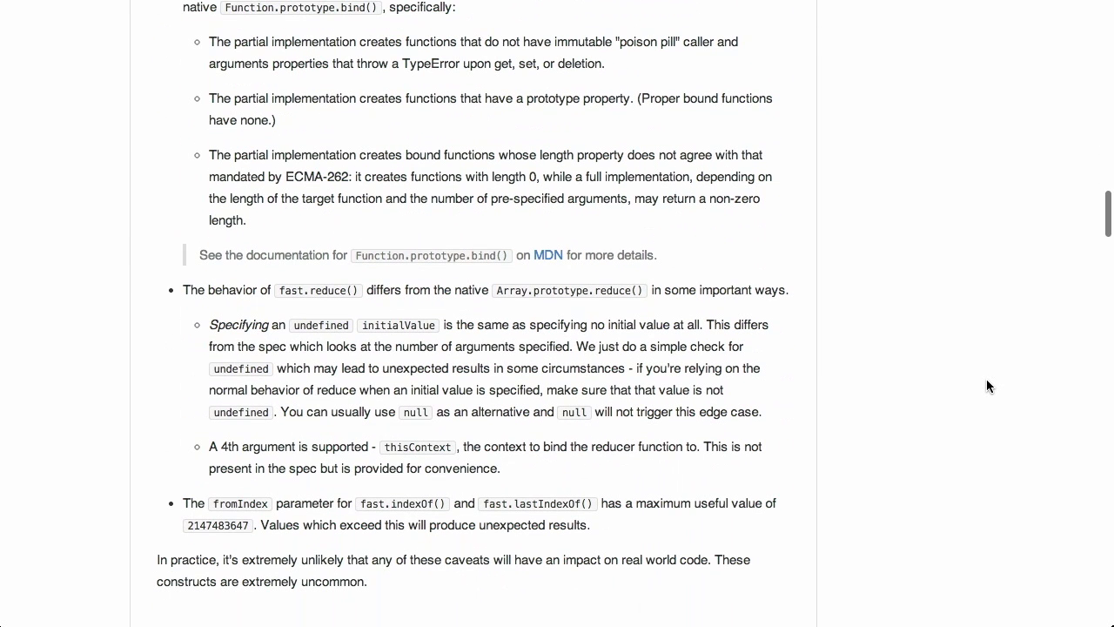
pyautogui.scroll(-3)
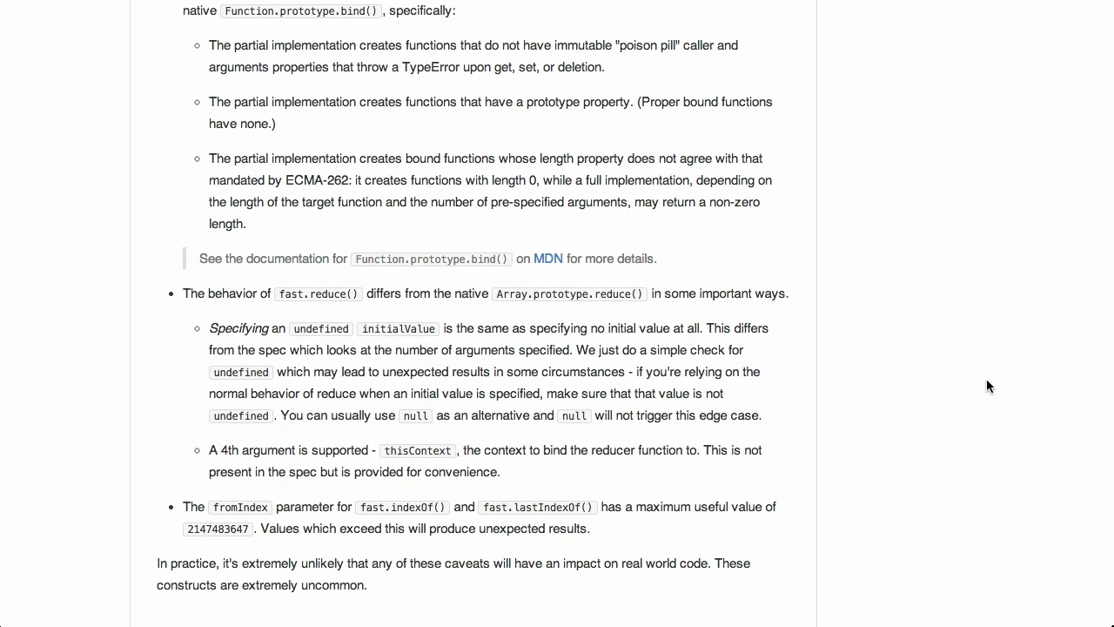
pyautogui.moveTo(632, 416)
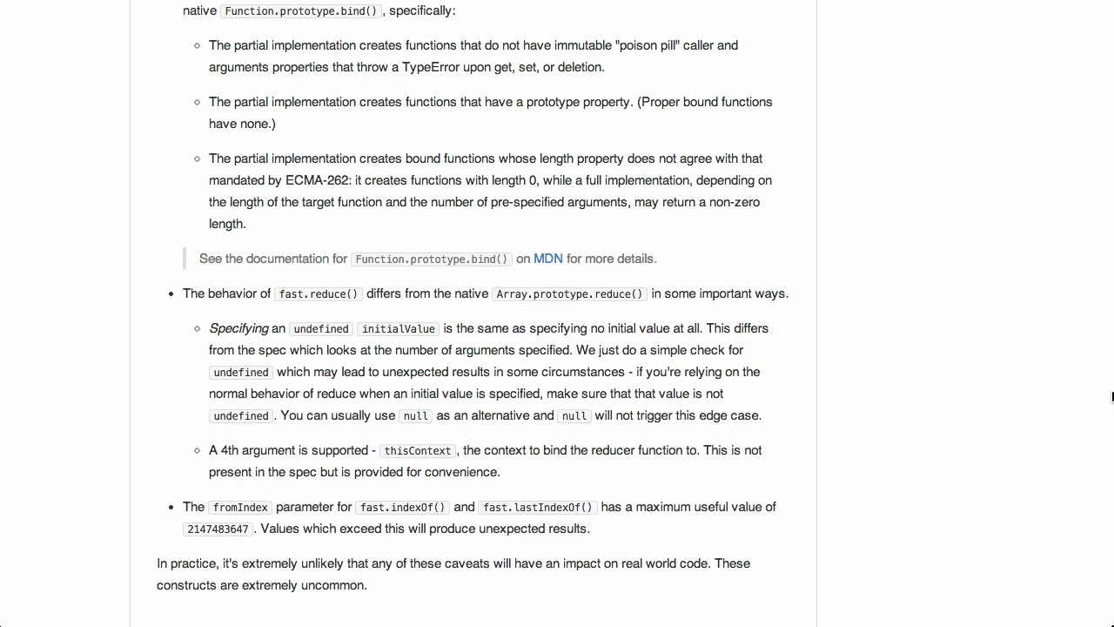
pyautogui.scroll(3)
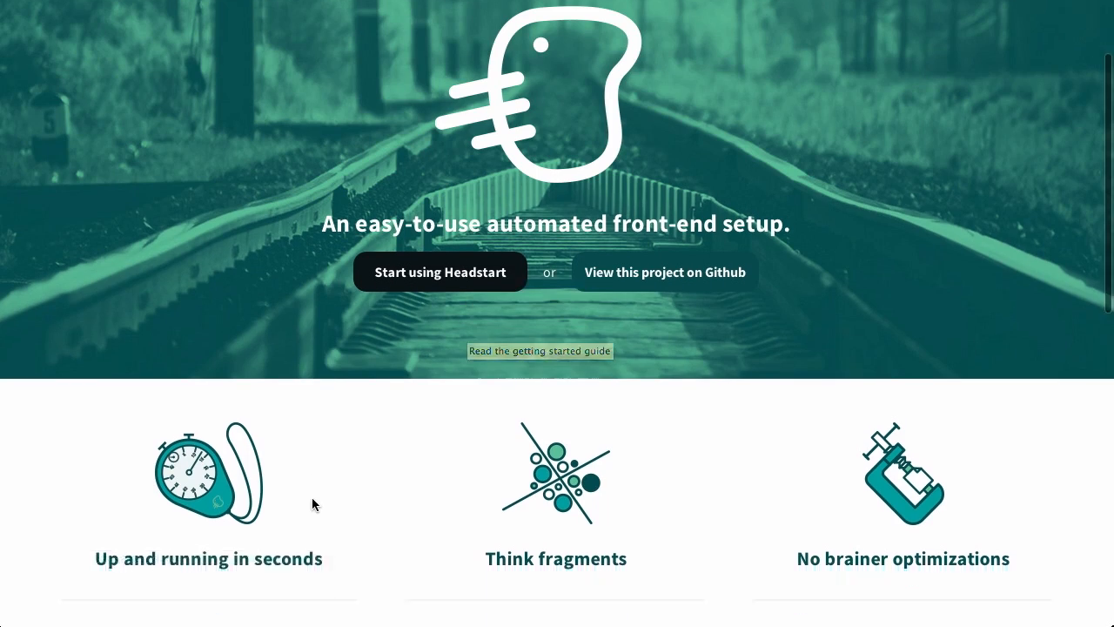
# Scroll through Headstart's feature highlights, then go to the Getting started docs
pyautogui.scroll(-3)
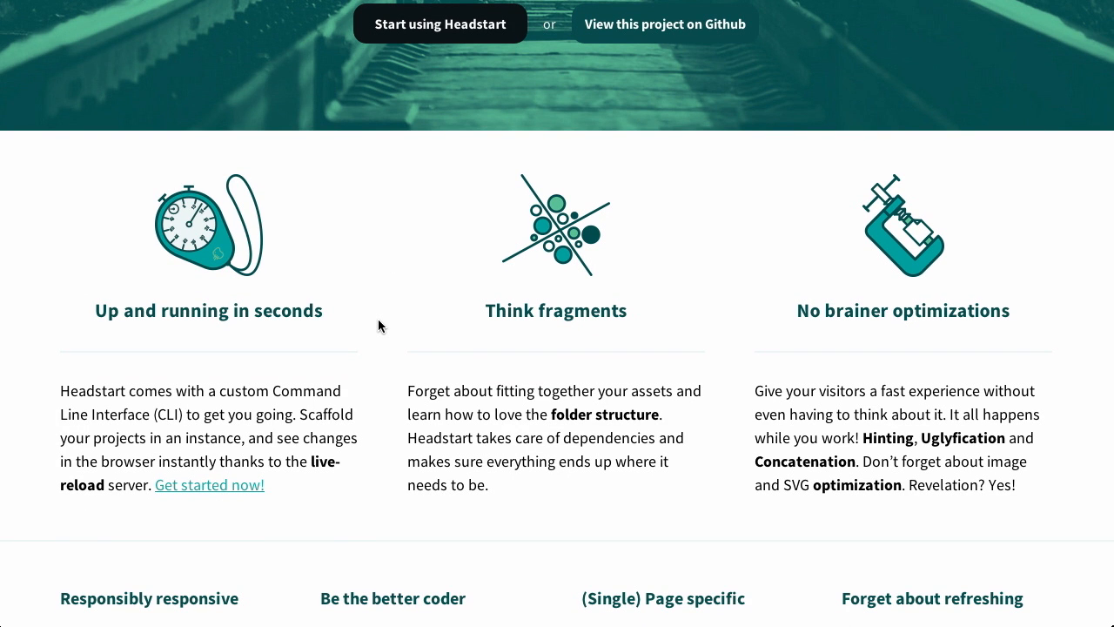
pyautogui.moveTo(199, 421)
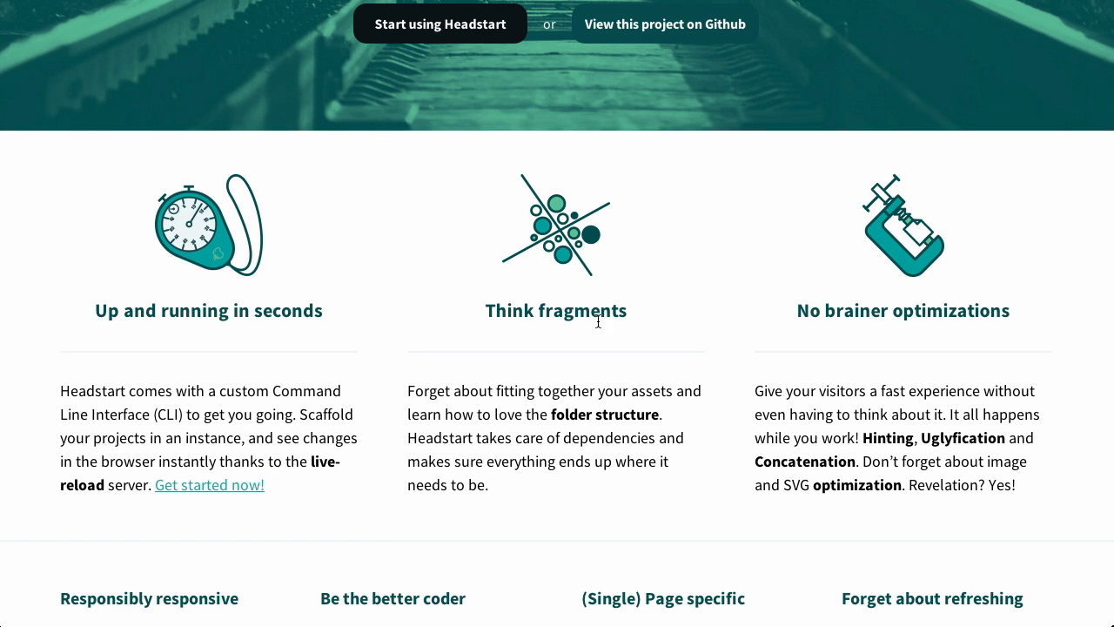
pyautogui.moveTo(704, 416)
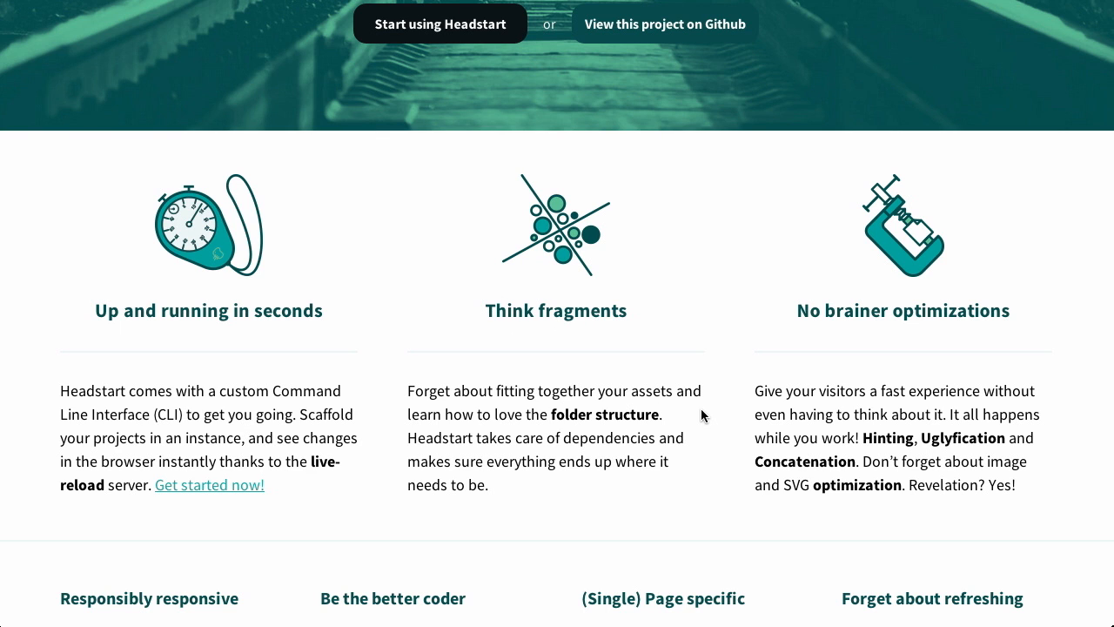
pyautogui.moveTo(605, 503)
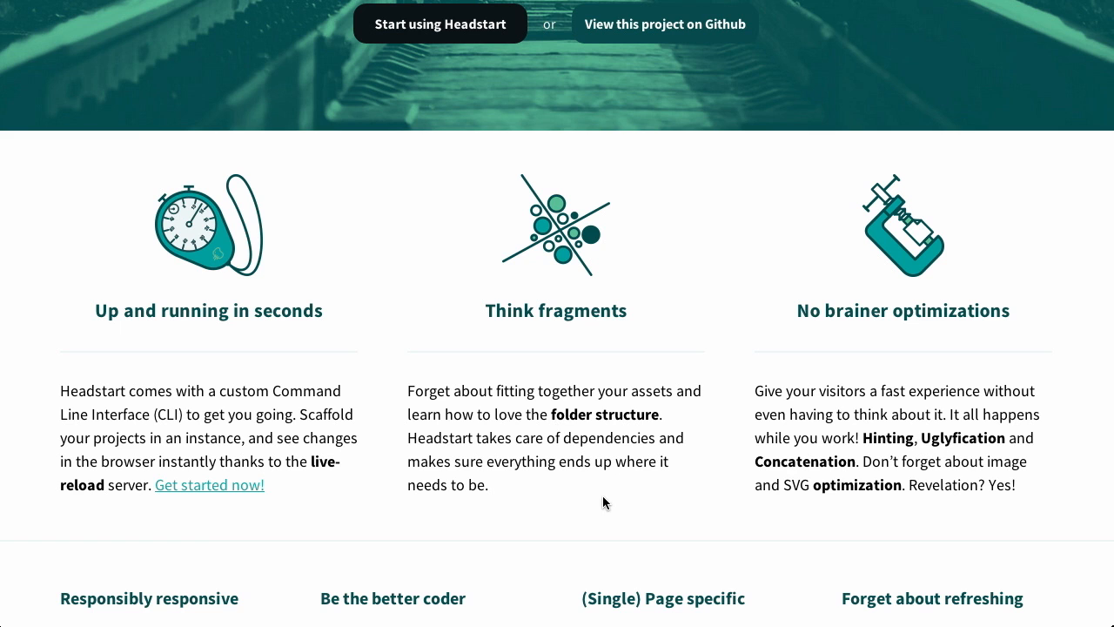
pyautogui.scroll(-3)
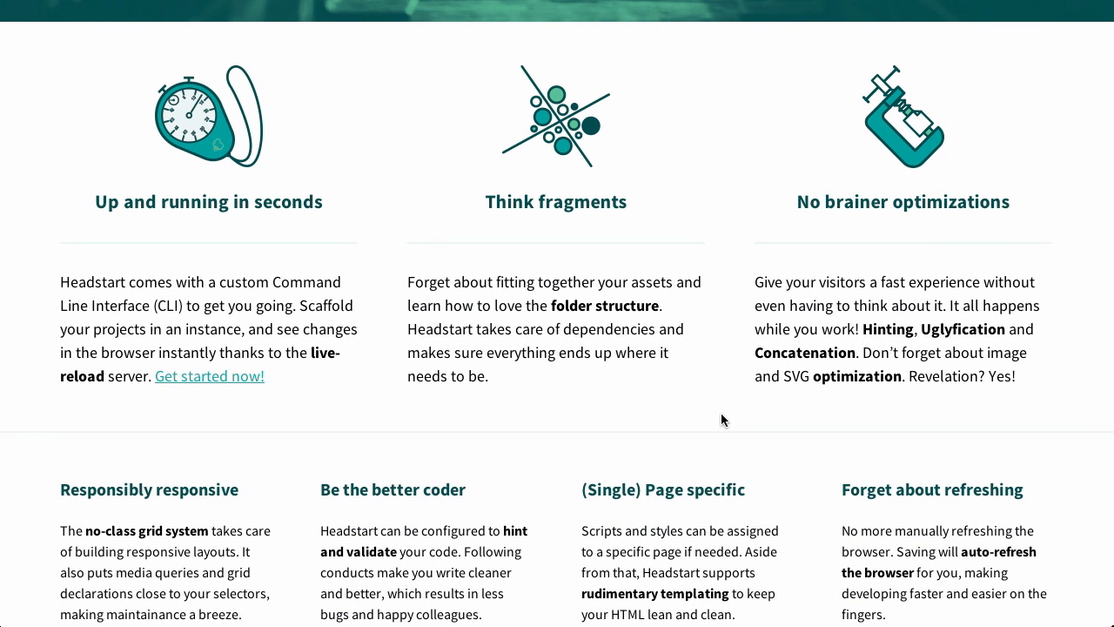
pyautogui.moveTo(670, 269)
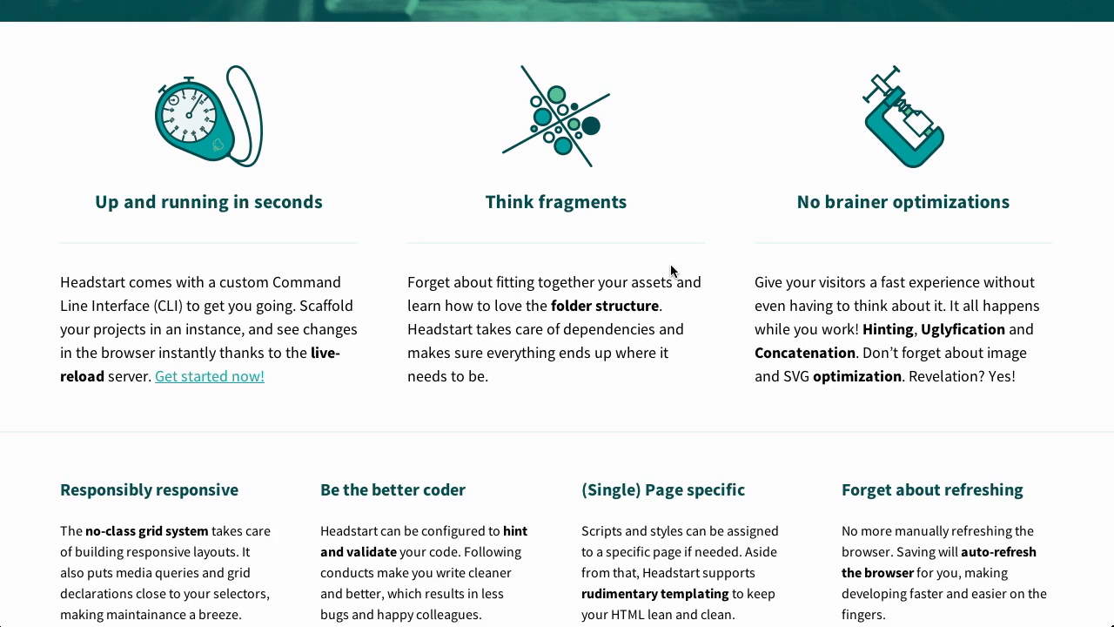
pyautogui.moveTo(740, 243)
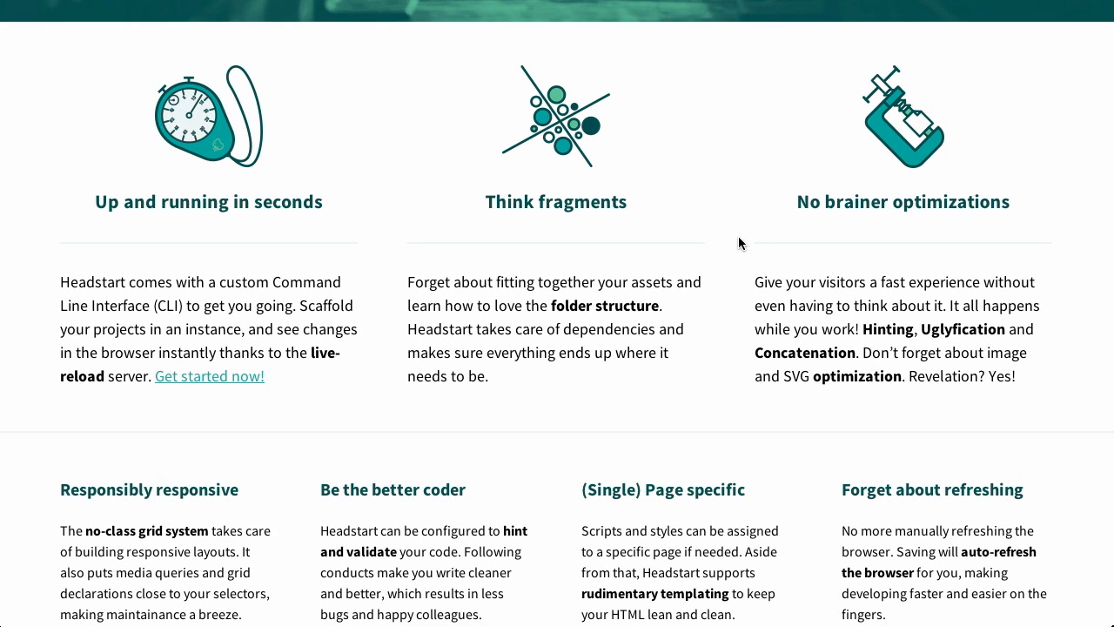
pyautogui.moveTo(876, 331)
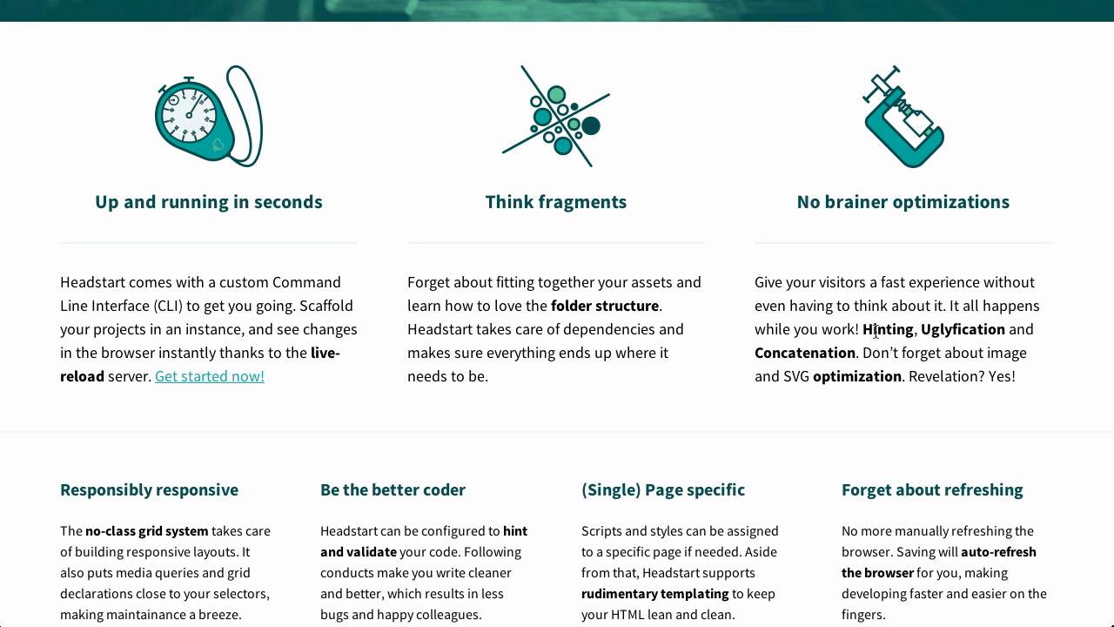
pyautogui.moveTo(868, 332)
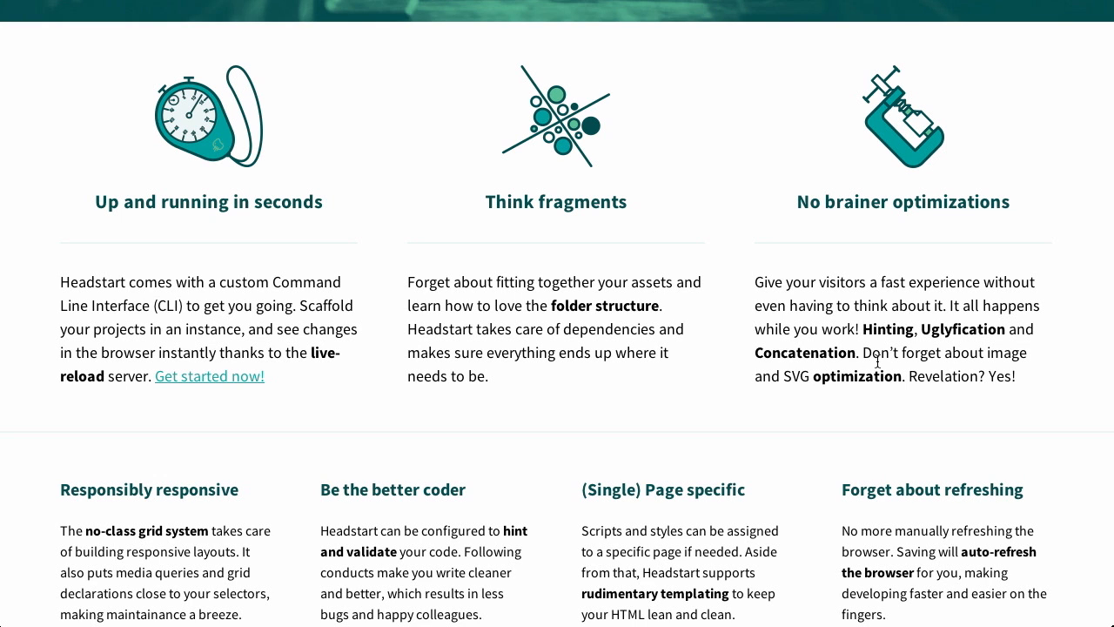
pyautogui.moveTo(988, 374)
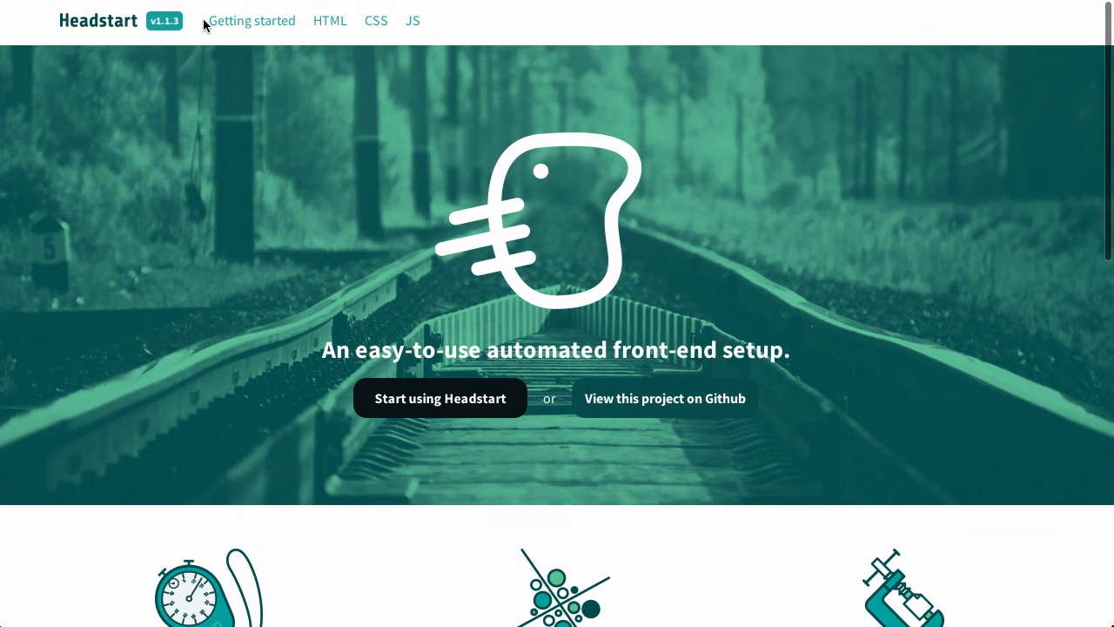
pyautogui.click(252, 21)
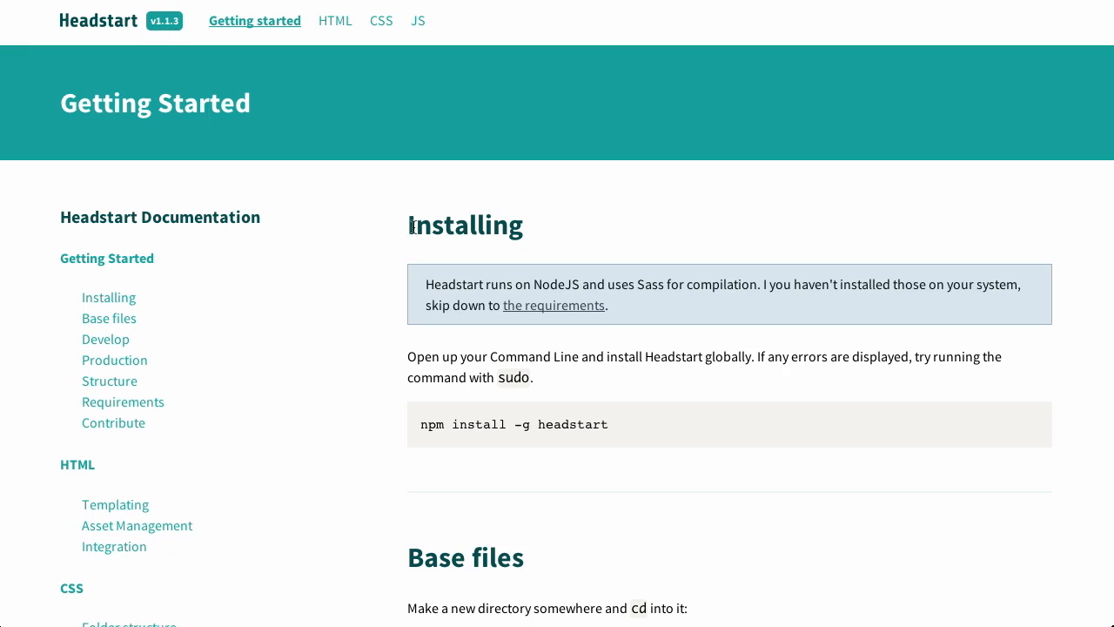
pyautogui.moveTo(575, 234)
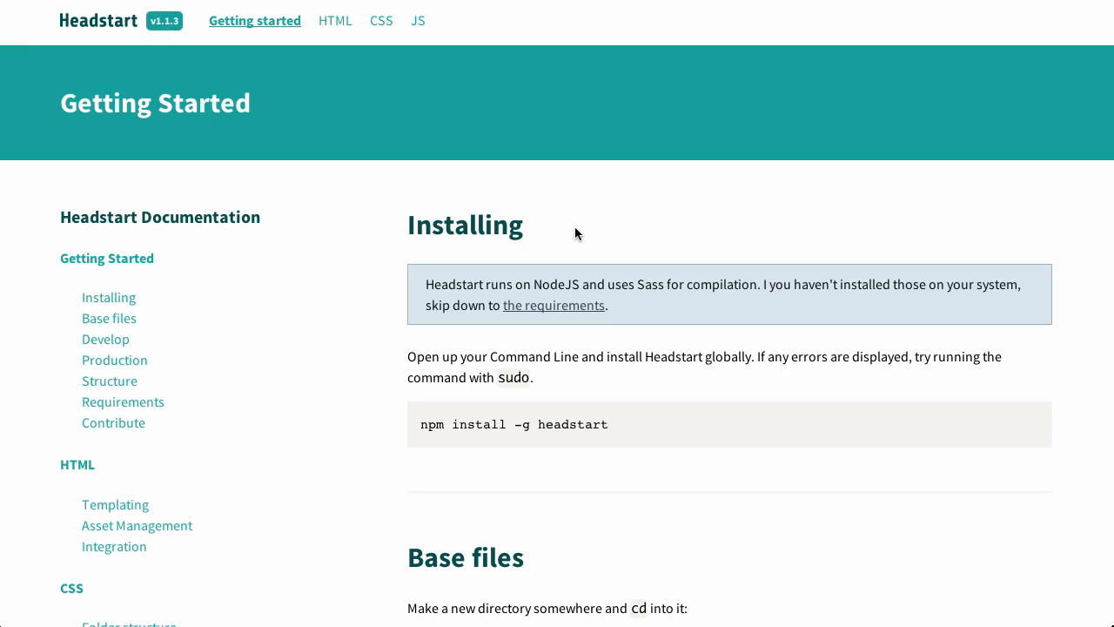
# Highlight the Installing heading and scroll past Base files and Develop to Production
pyautogui.doubleClick(515, 225)
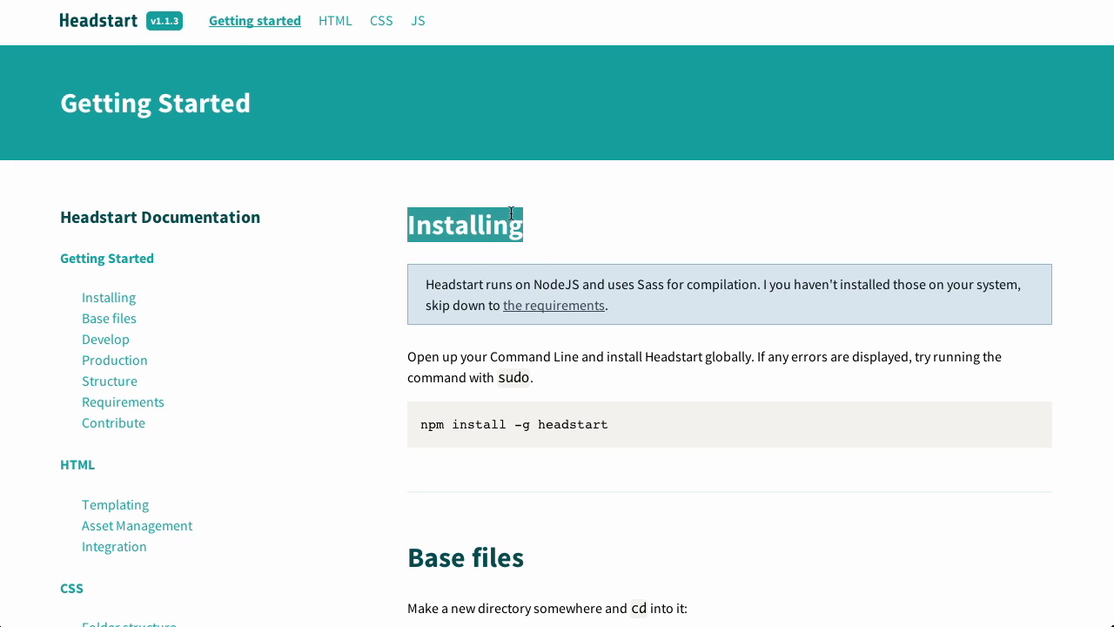
pyautogui.moveTo(542, 228)
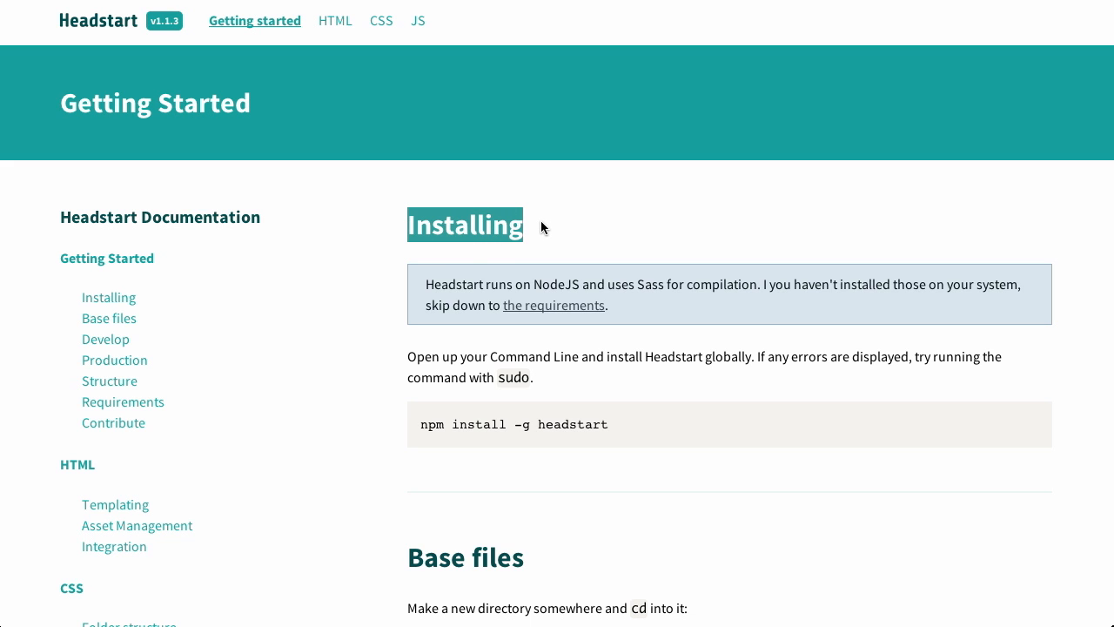
pyautogui.scroll(-3)
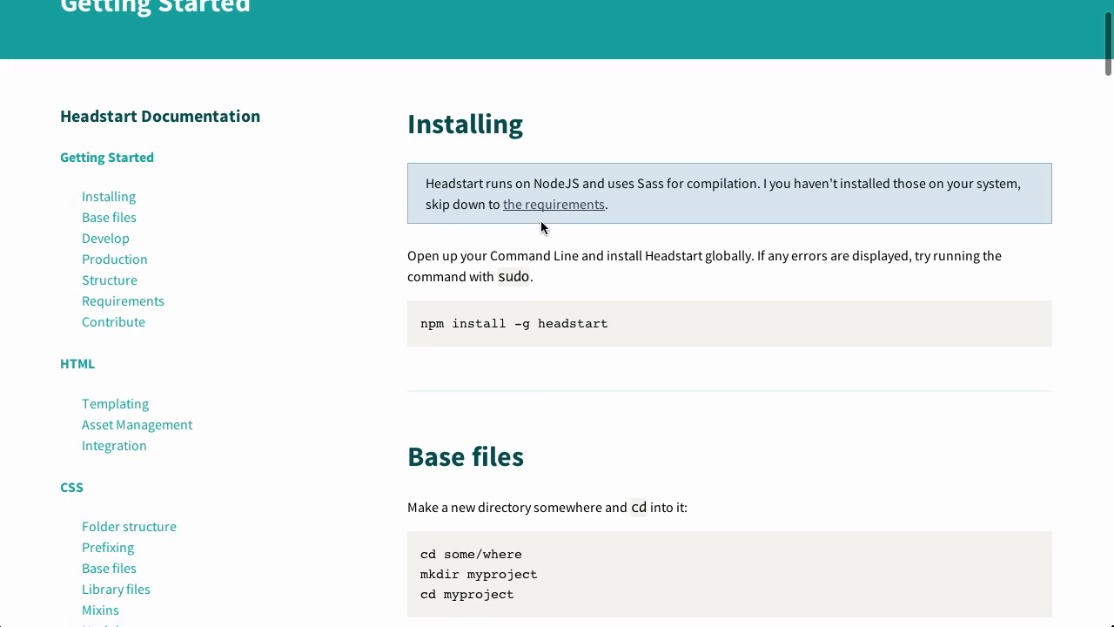
pyautogui.moveTo(488, 338)
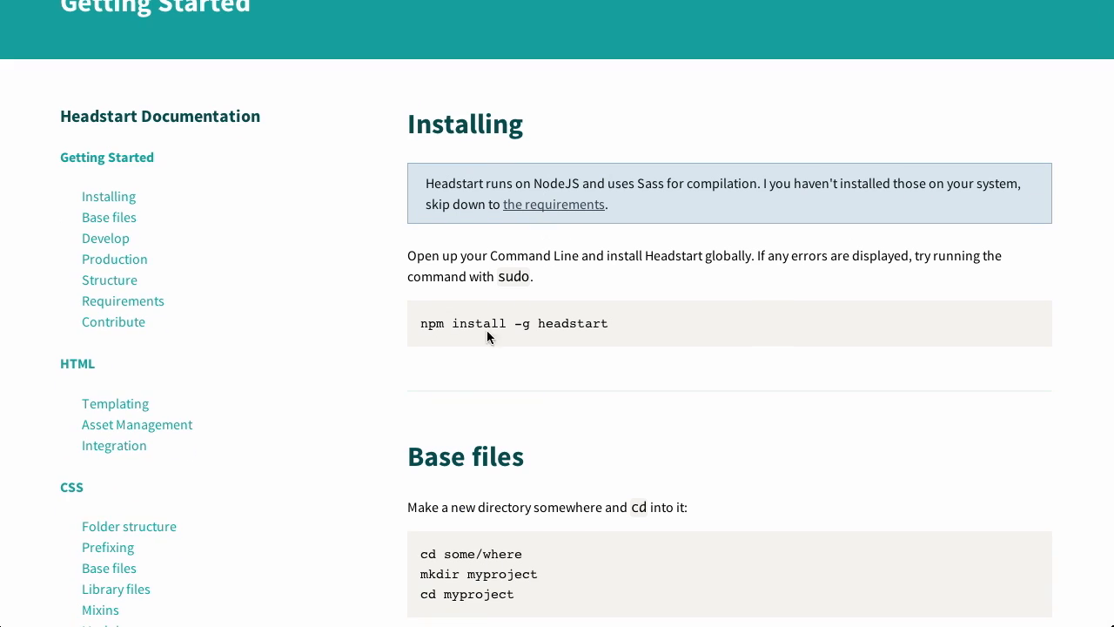
pyautogui.scroll(-3)
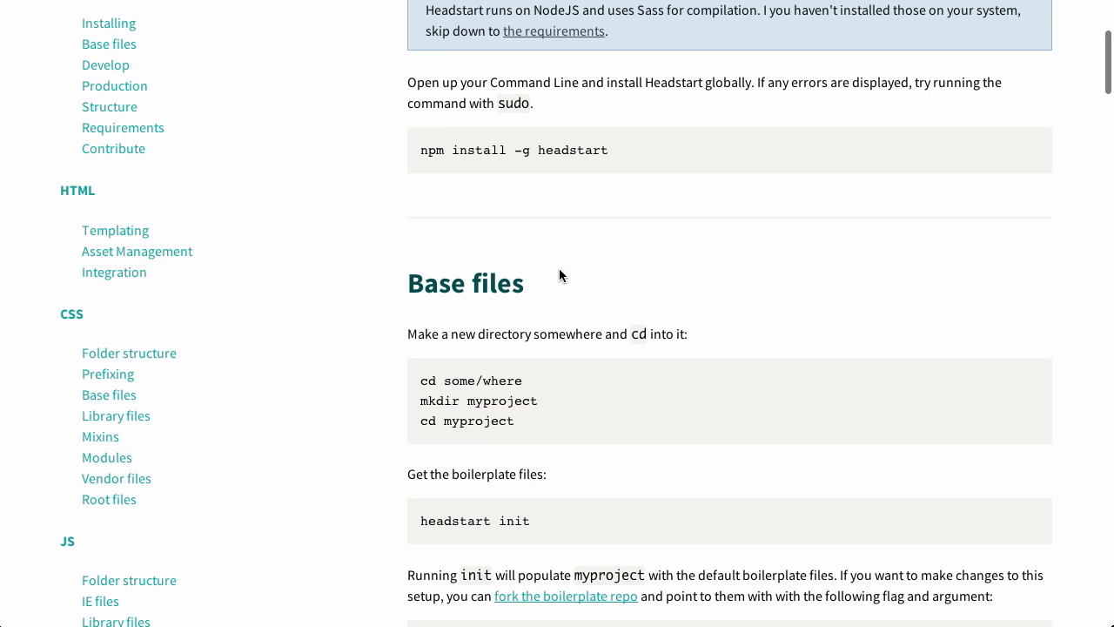
pyautogui.scroll(-3)
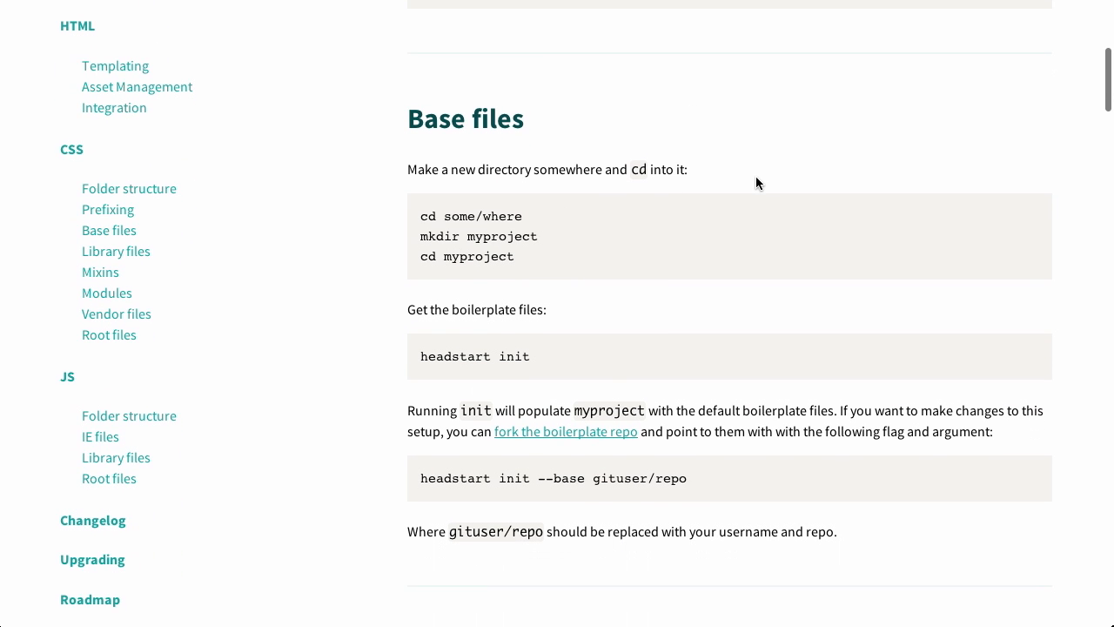
pyautogui.scroll(-3)
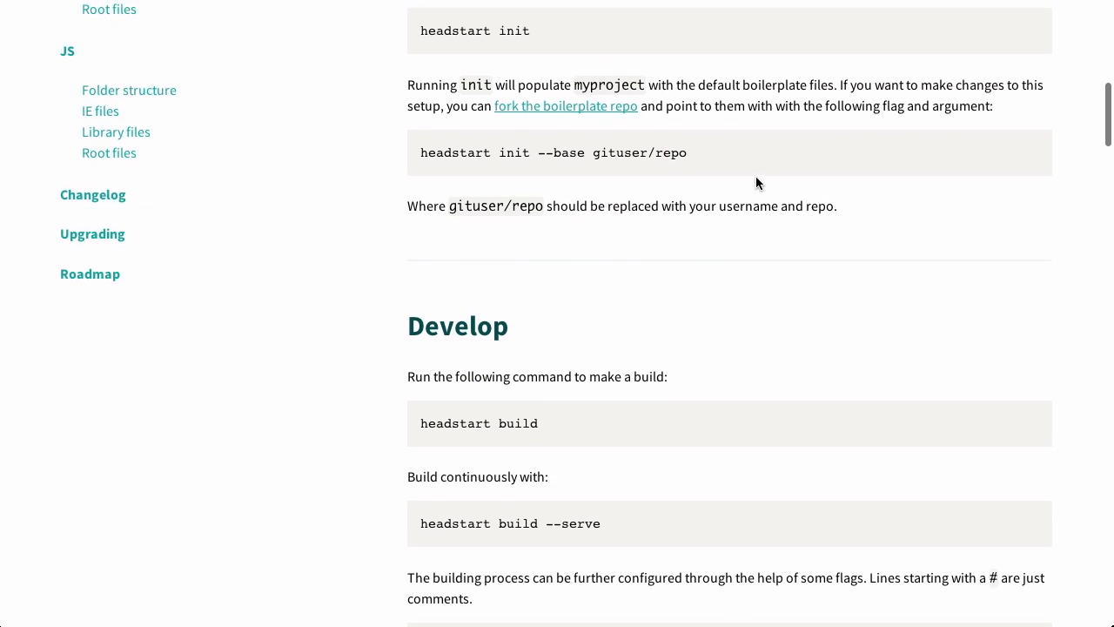
pyautogui.scroll(-3)
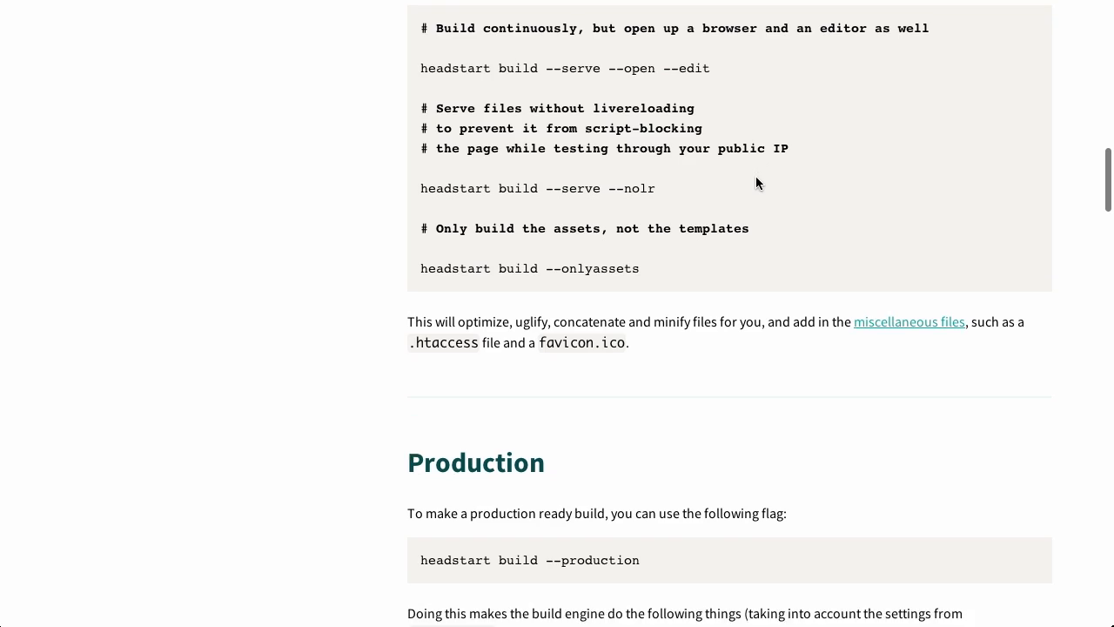
pyautogui.scroll(-3)
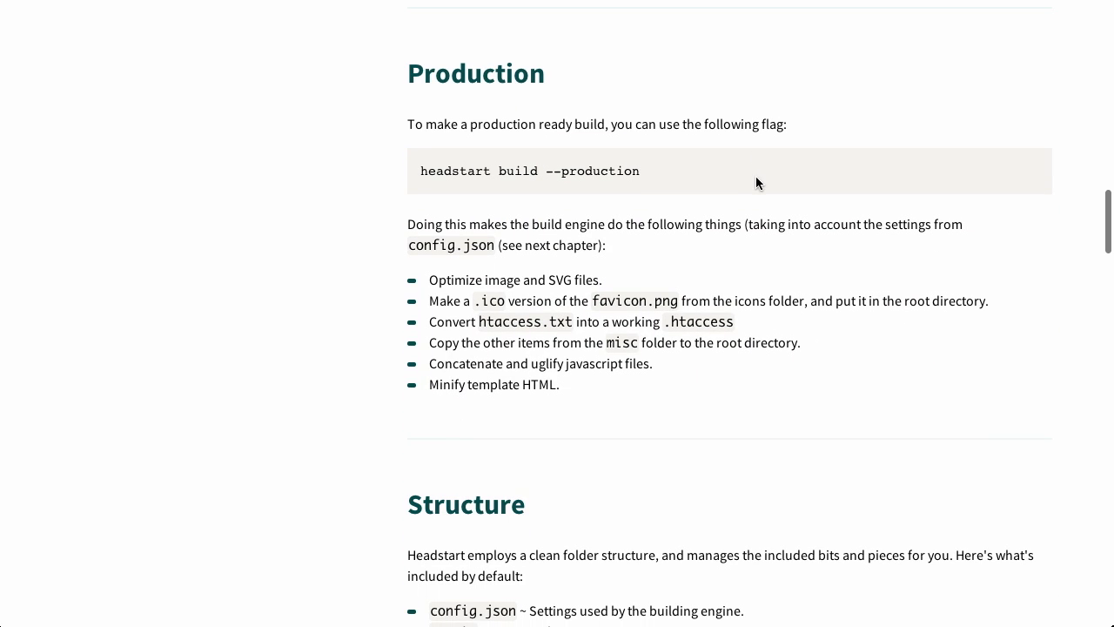
pyautogui.moveTo(777, 504)
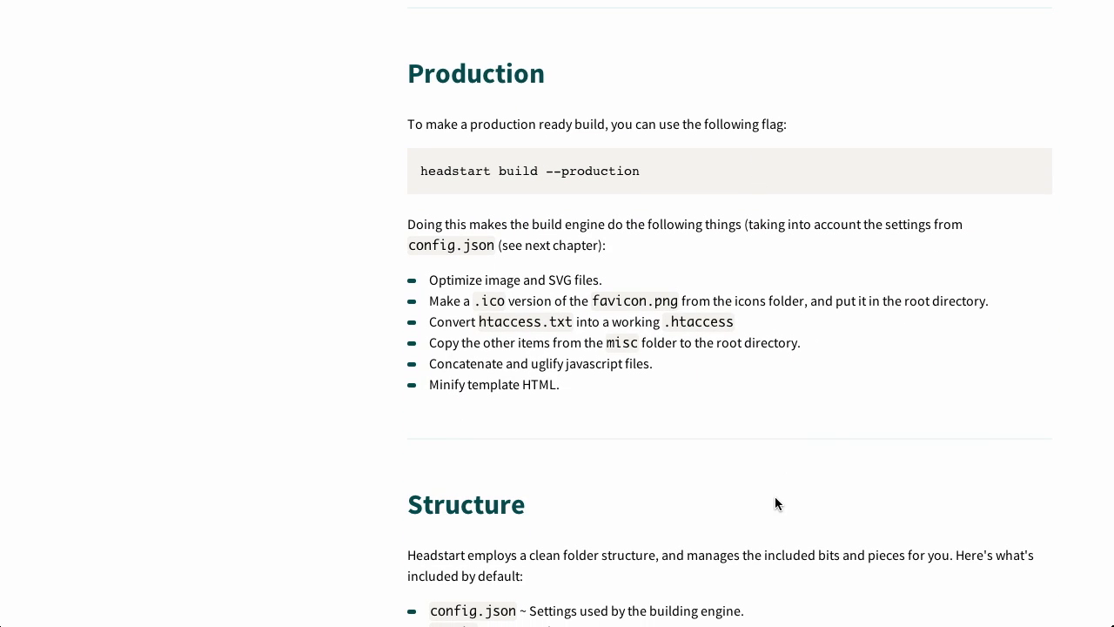
pyautogui.moveTo(832, 441)
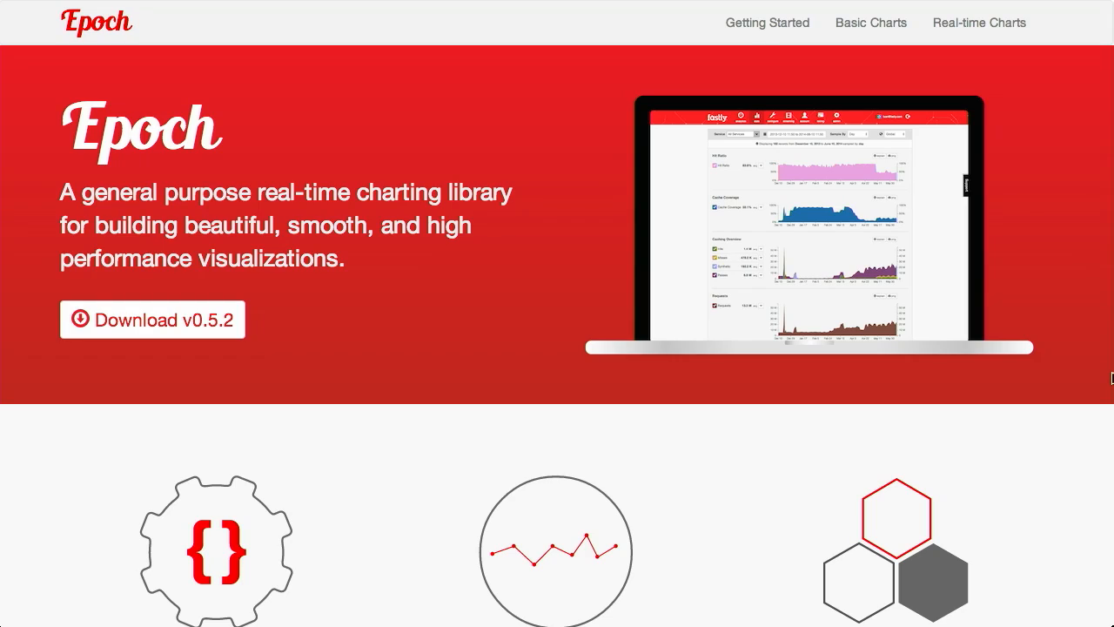
# Scroll a little down the Epoch real-time charting library homepage
pyautogui.scroll(-3)
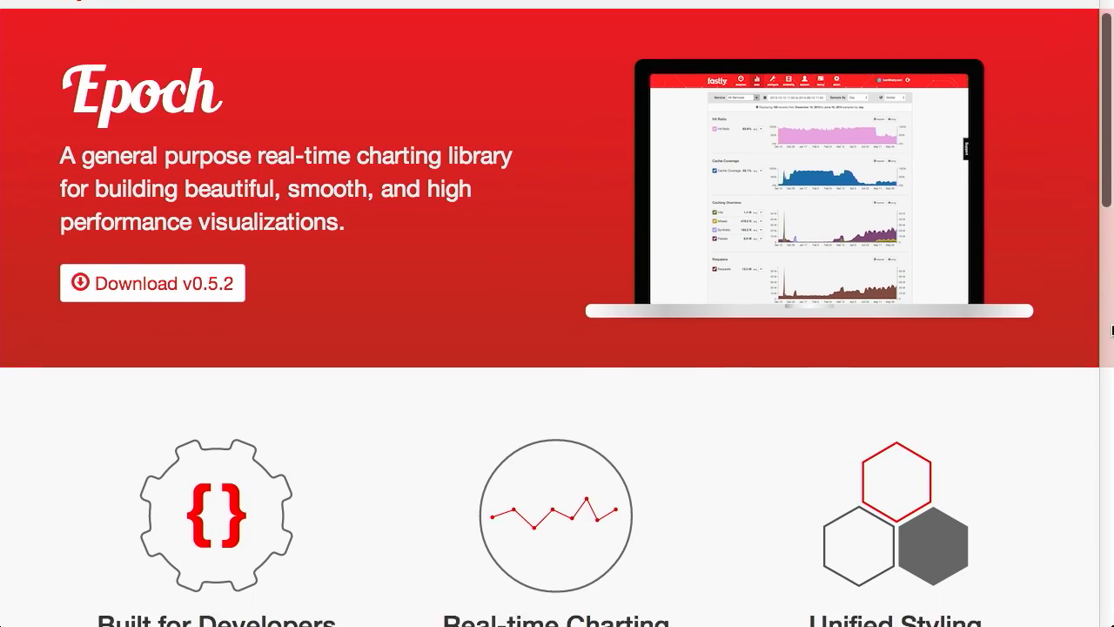
pyautogui.scroll(-3)
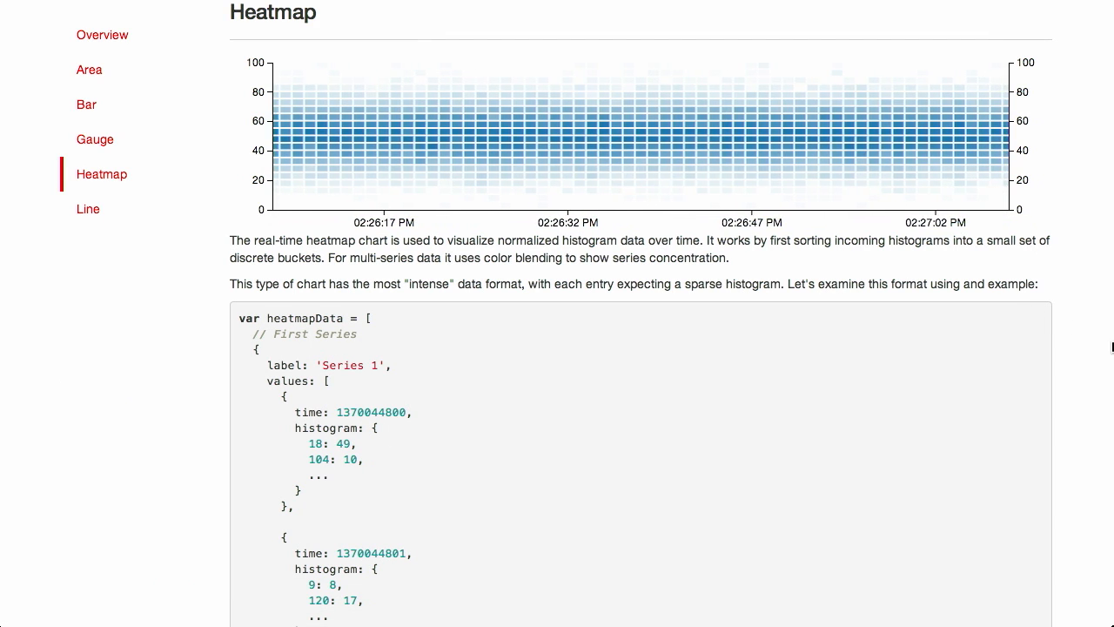
# Scroll the Heatmap docs past the data format and usage example to Options
pyautogui.scroll(-3)
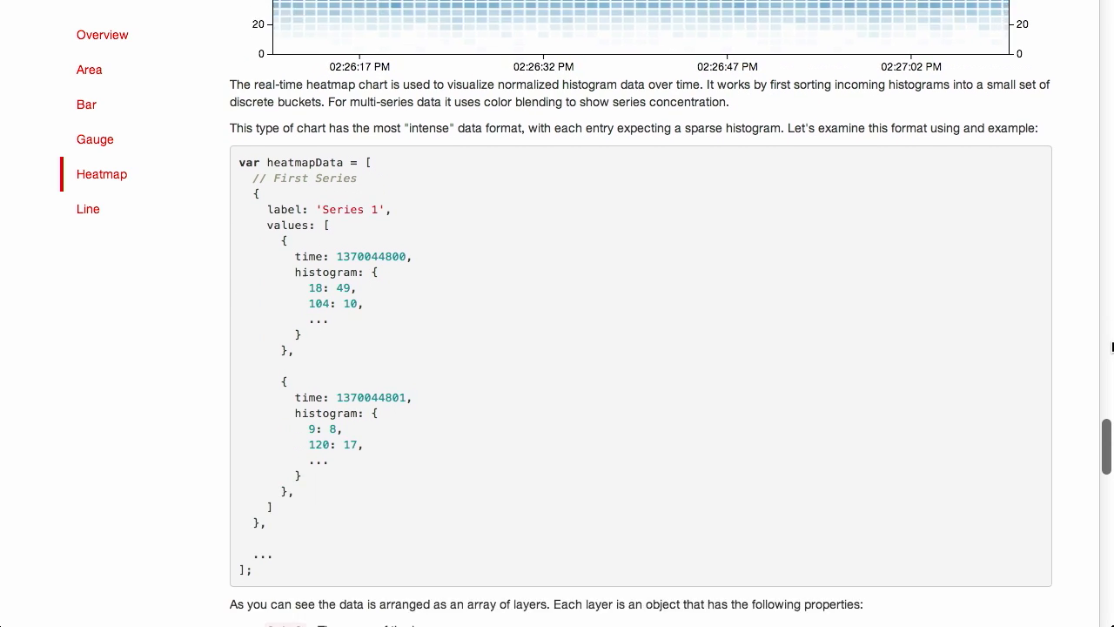
pyautogui.scroll(-3)
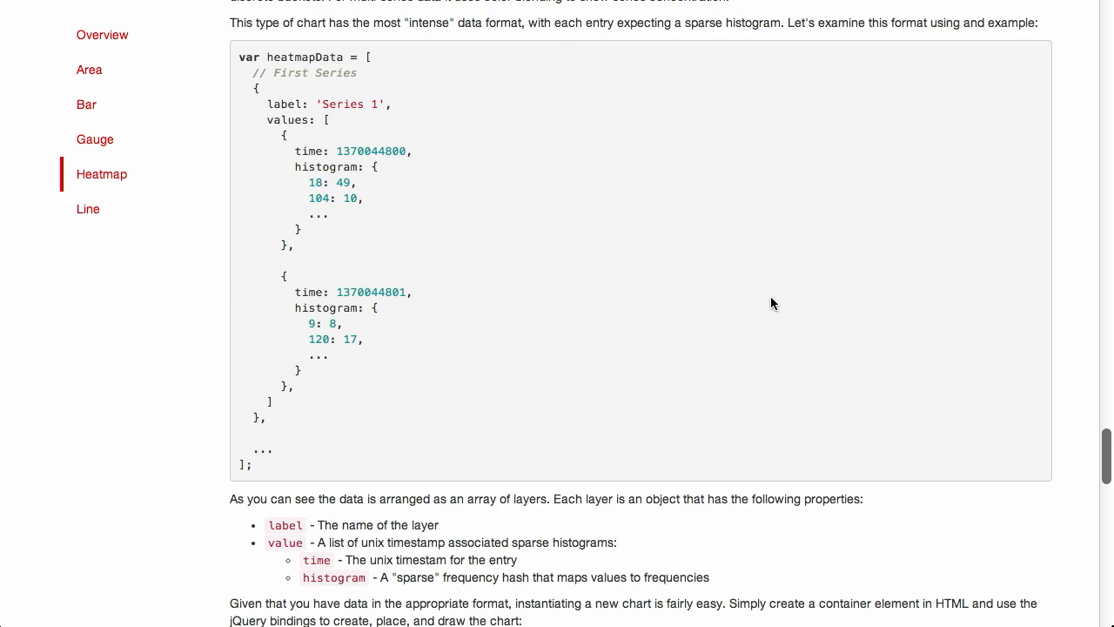
pyautogui.moveTo(242, 57)
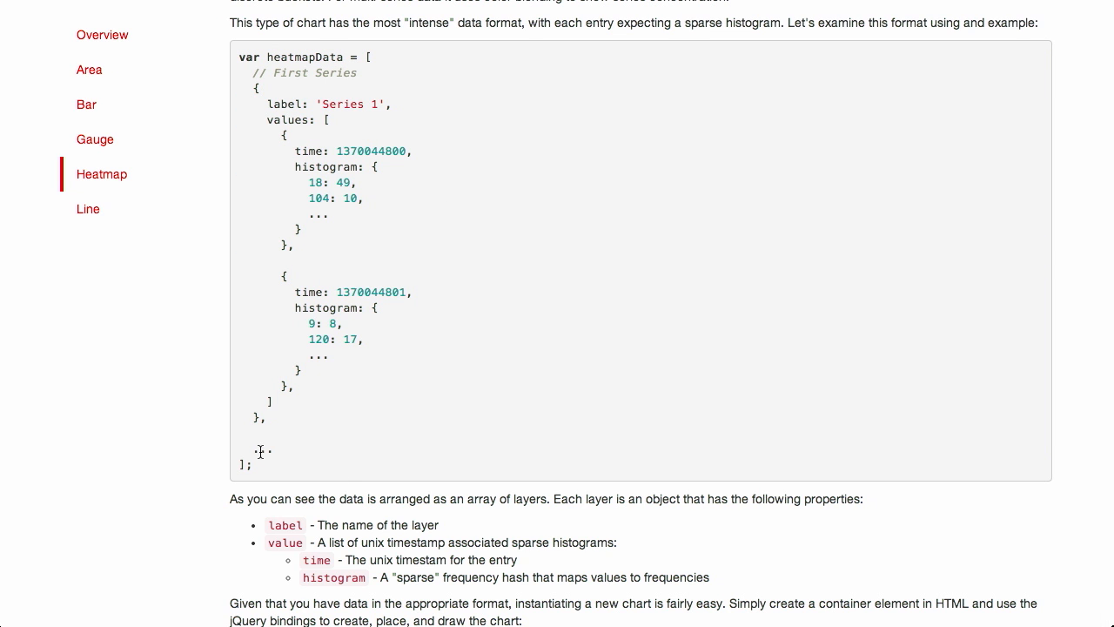
pyautogui.moveTo(322, 161)
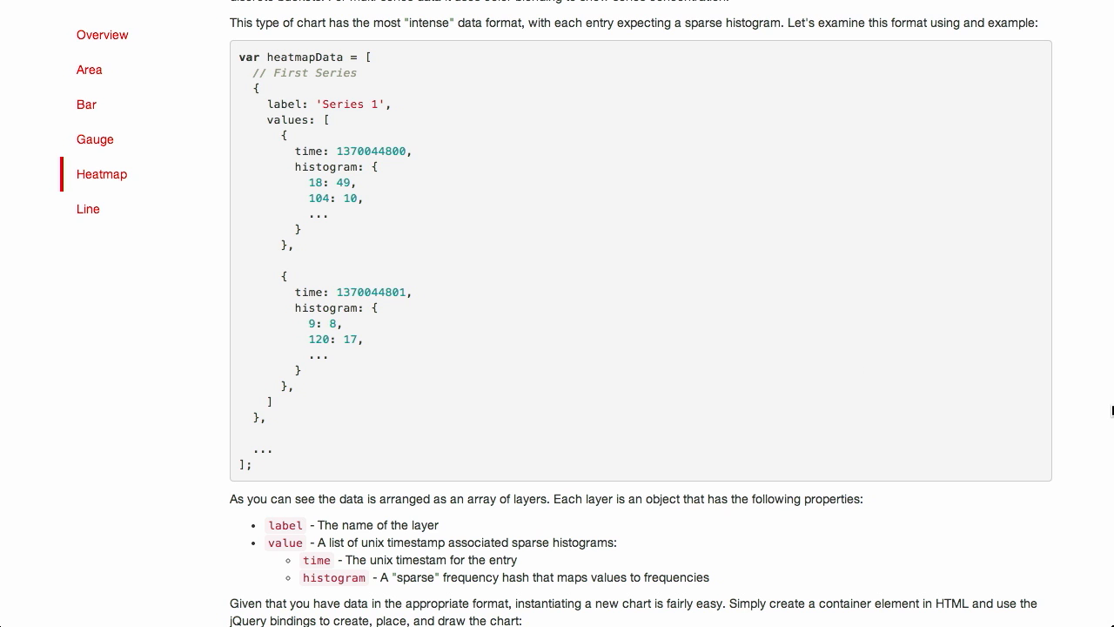
pyautogui.scroll(-3)
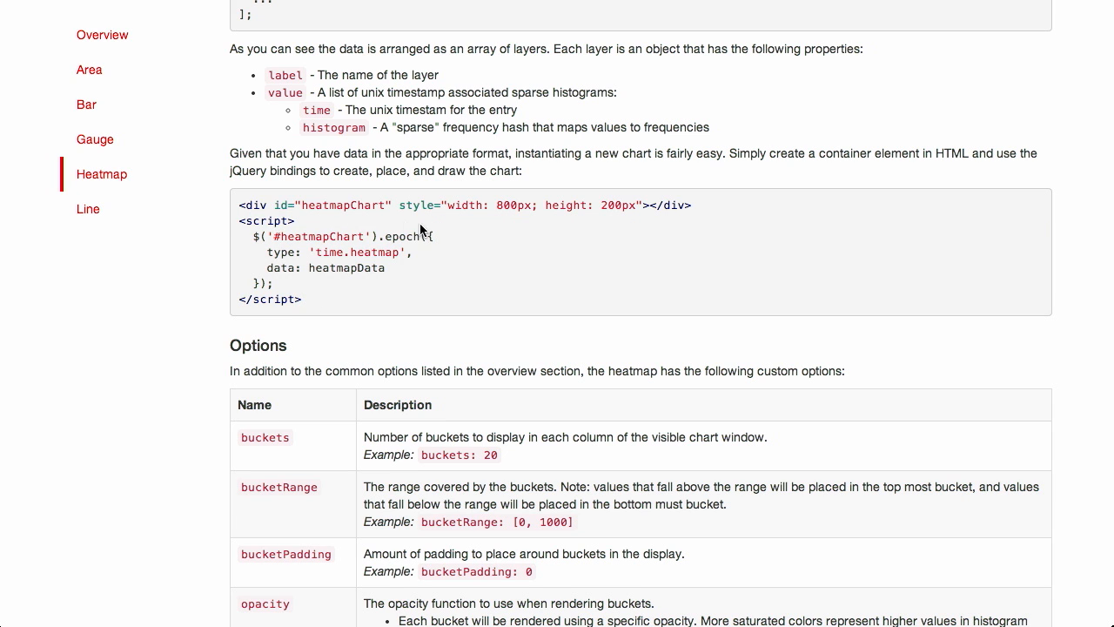
pyautogui.moveTo(283, 252)
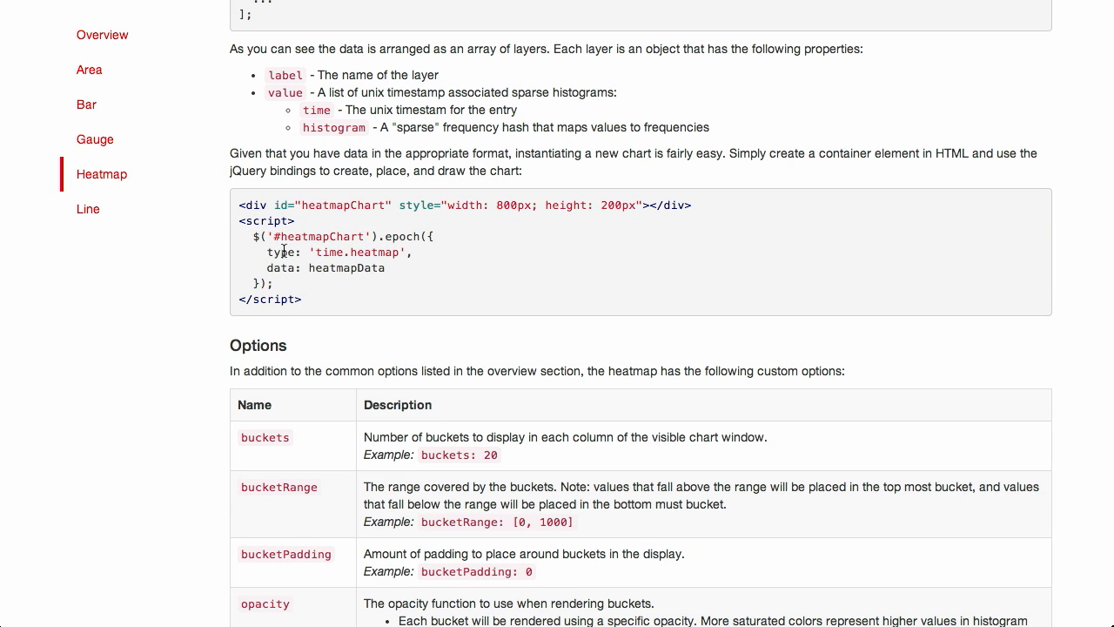
pyautogui.moveTo(540, 296)
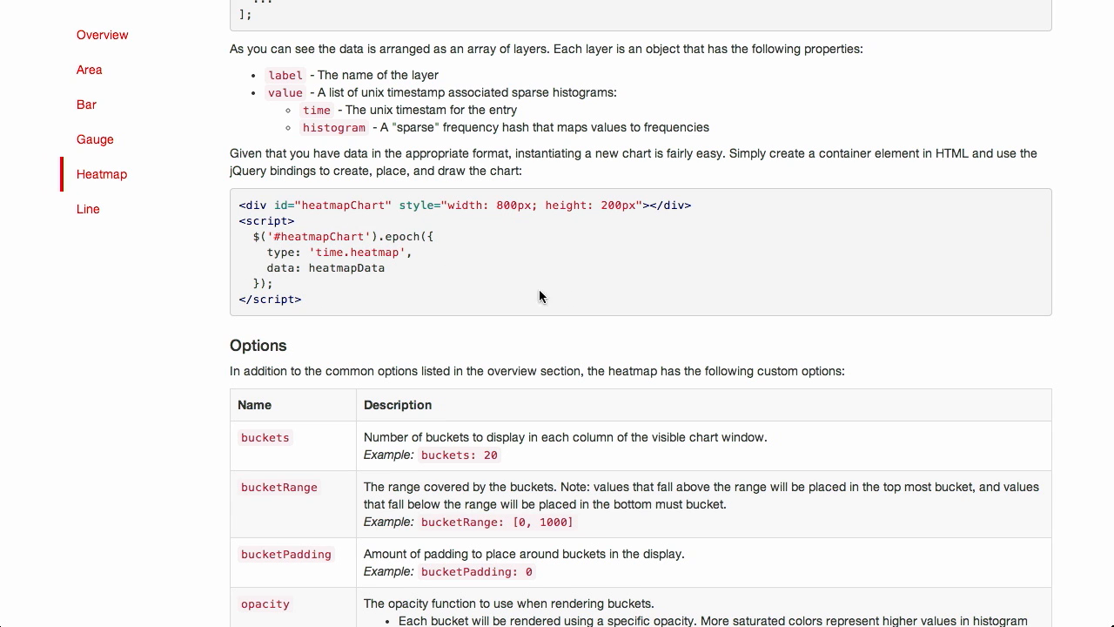
pyautogui.scroll(-3)
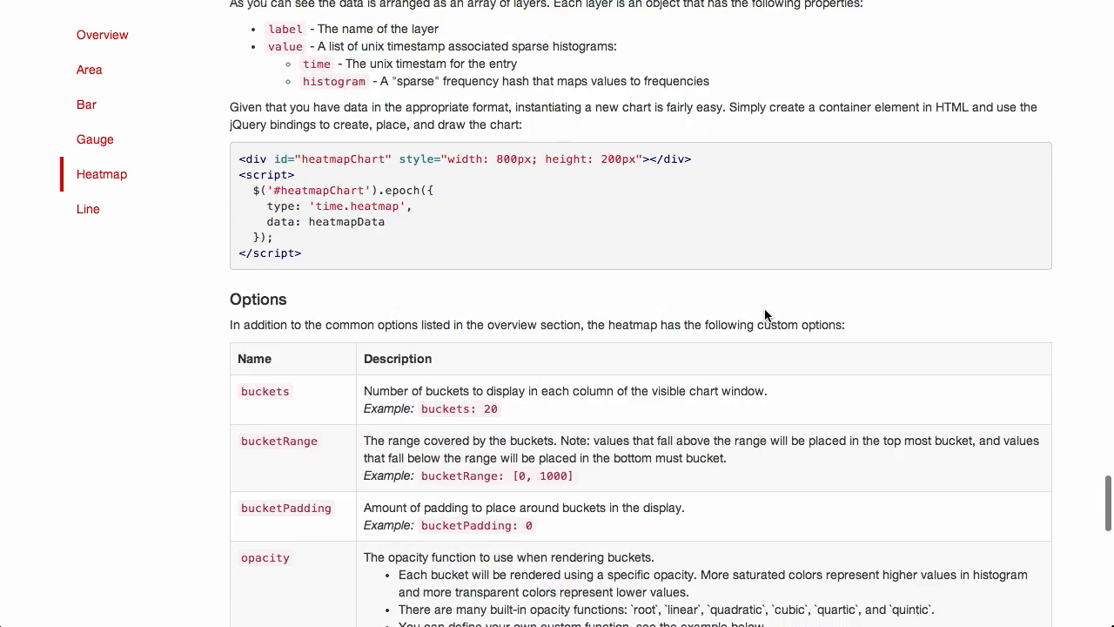
pyautogui.scroll(-3)
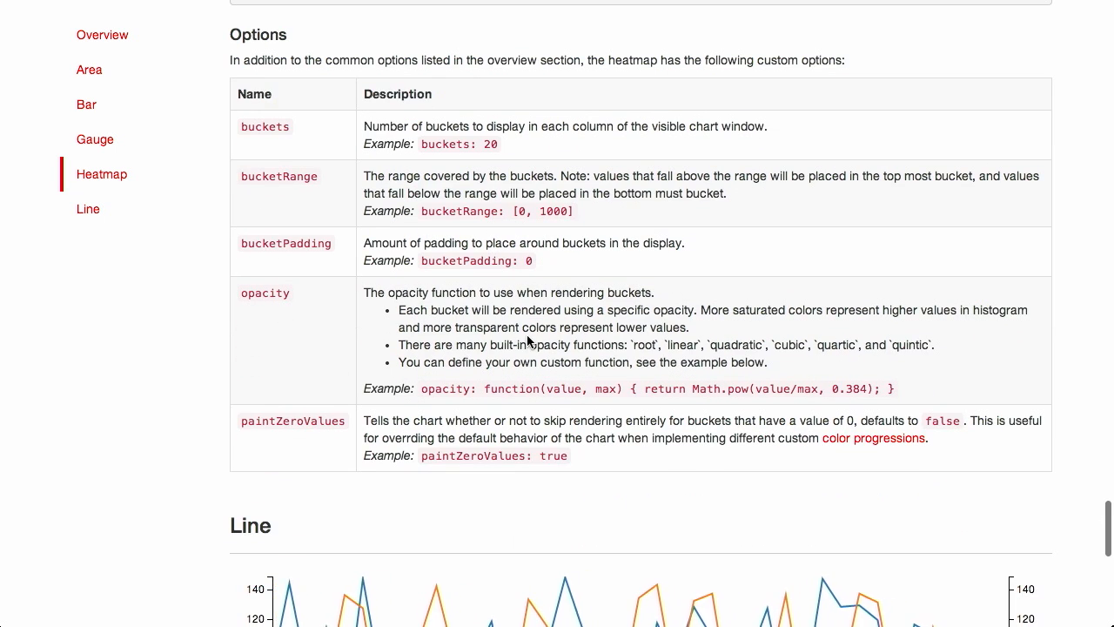
pyautogui.moveTo(800, 277)
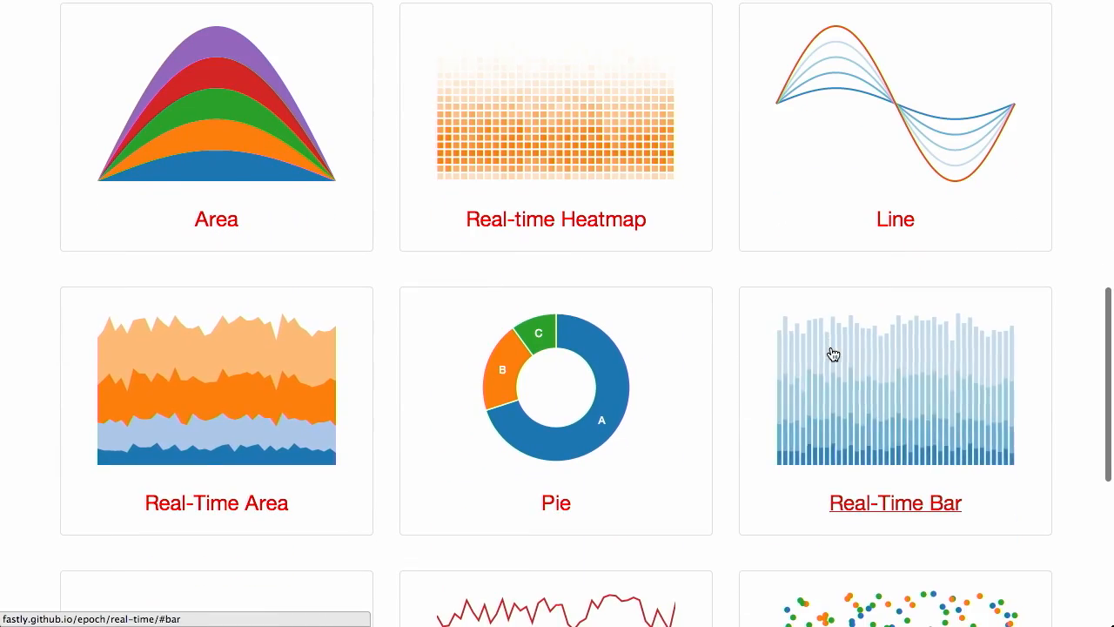
# Open Epoch's basic Line chart documentation showing the sample curve and data format
pyautogui.click(894, 218)
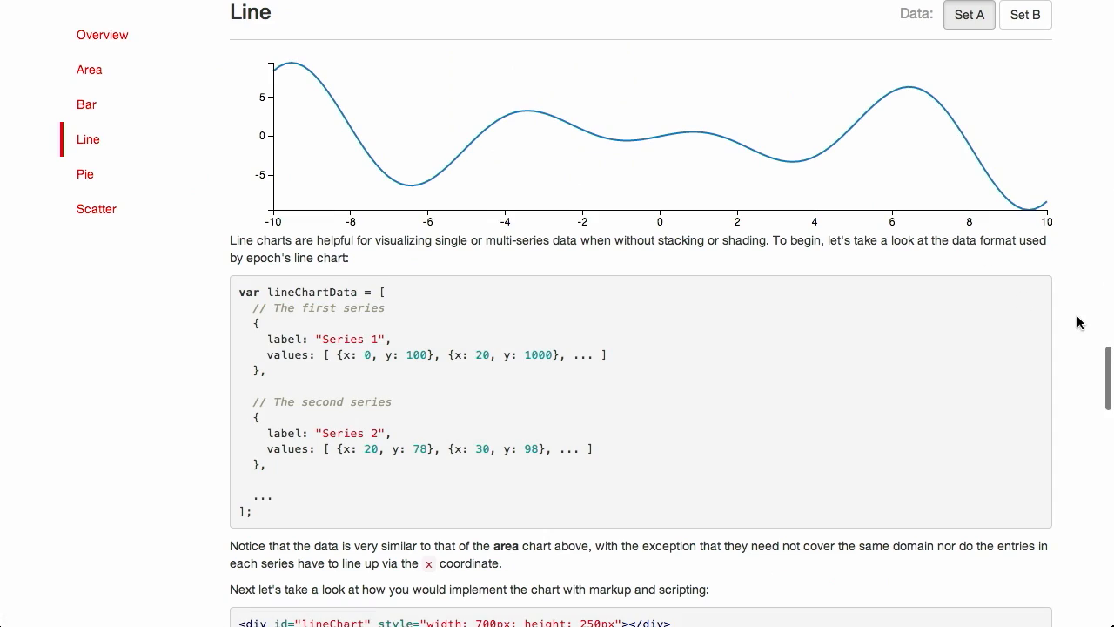
pyautogui.moveTo(914, 307)
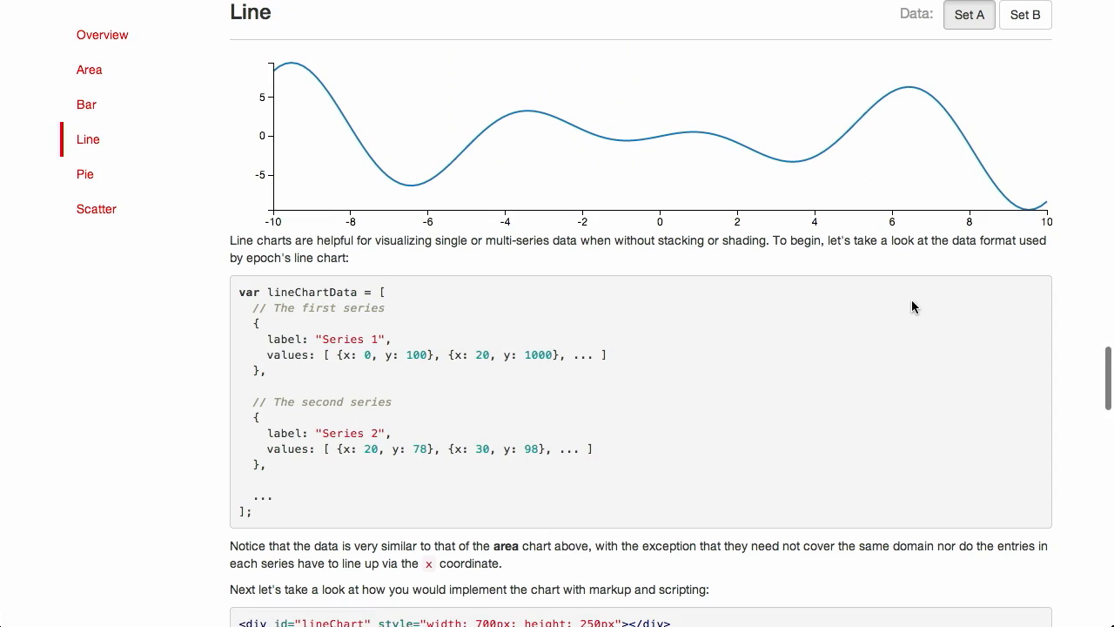